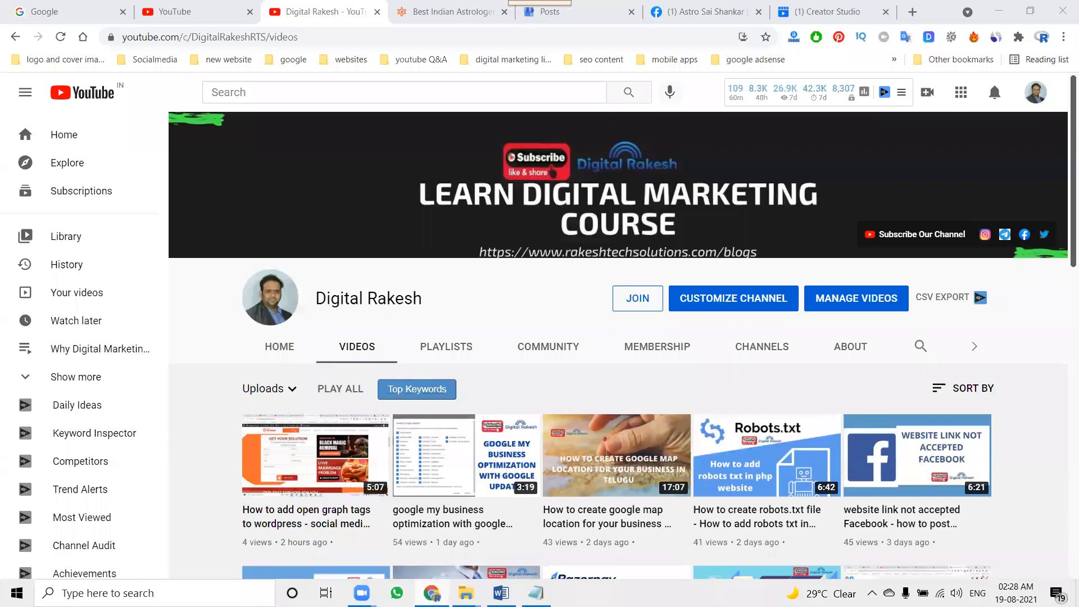
{"action": "mouse_move", "coordinate": [894, 364]}
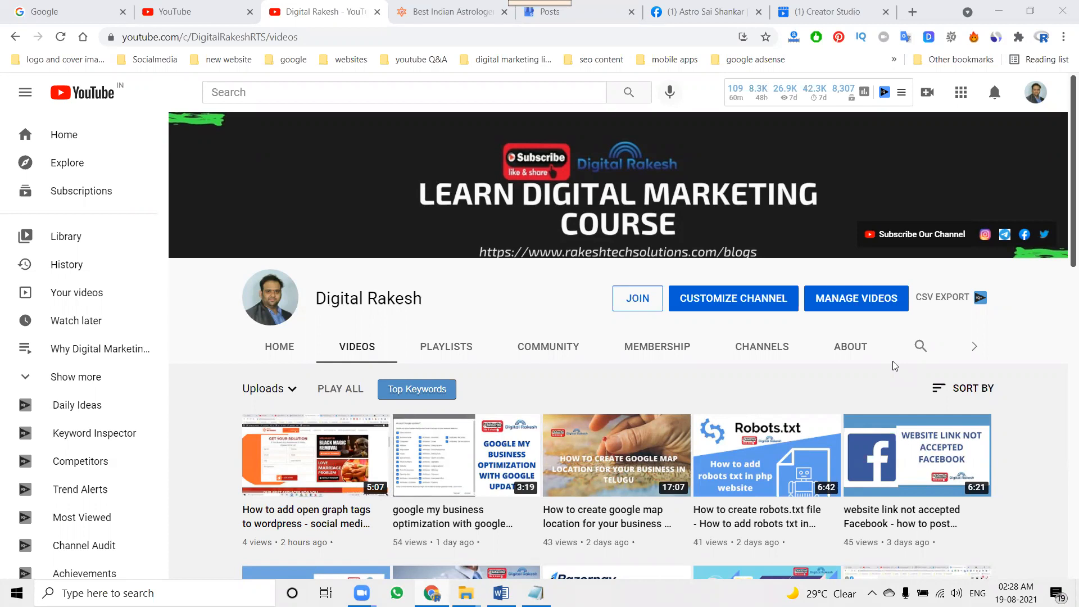
{"action": "mouse_move", "coordinate": [902, 354]}
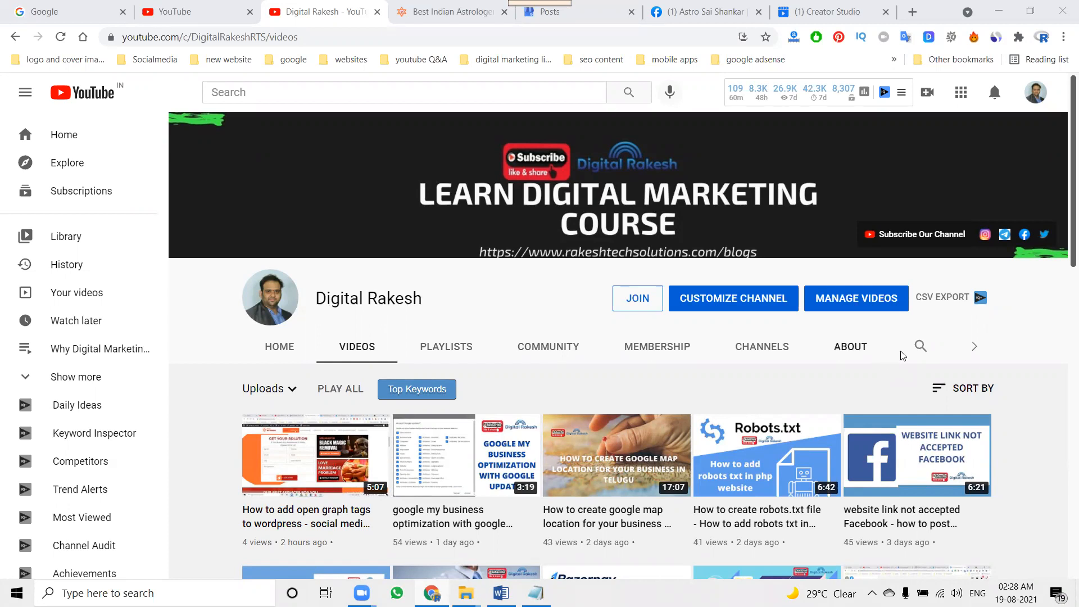
{"action": "mouse_move", "coordinate": [794, 359]}
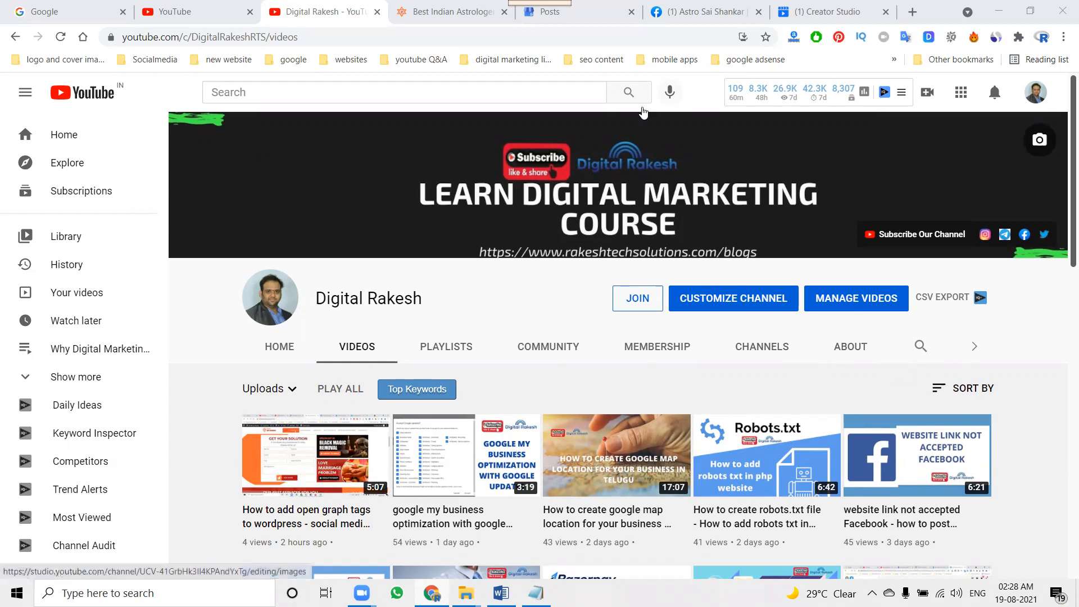
Return to Google My Business and show the astrology business's Info page with its profile details
{"action": "left_click", "coordinate": [697, 12]}
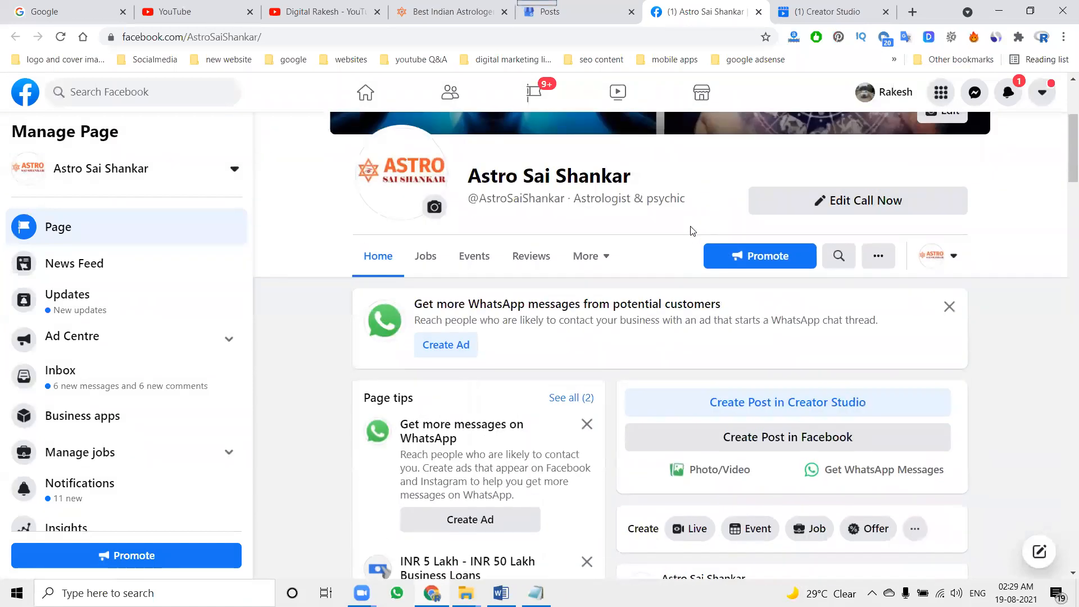
{"action": "left_click", "coordinate": [553, 11]}
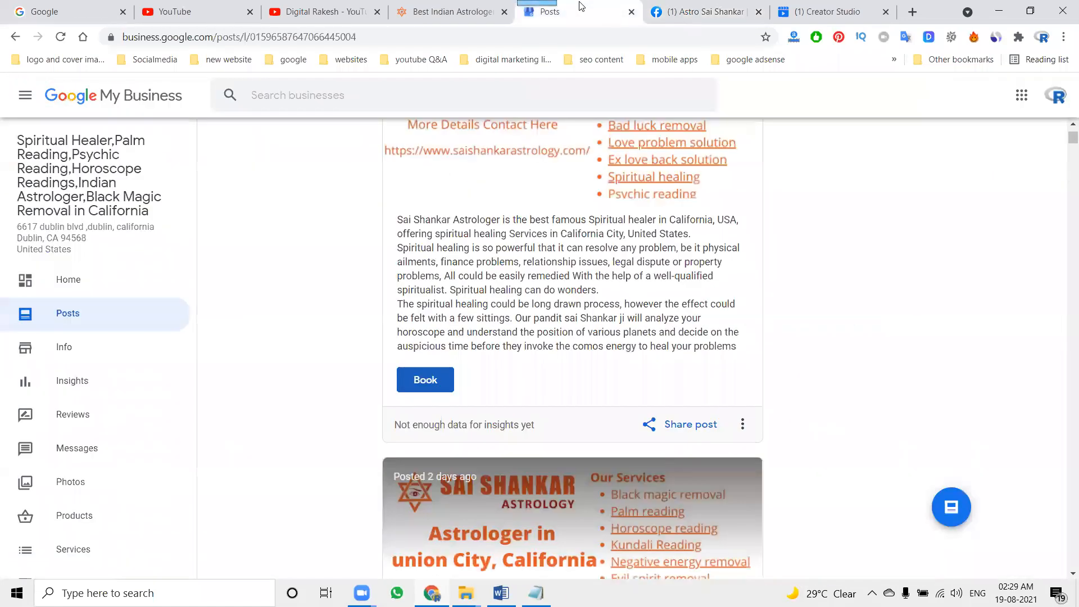
{"action": "scroll", "scroll_direction": "up", "scroll_amount": 3}
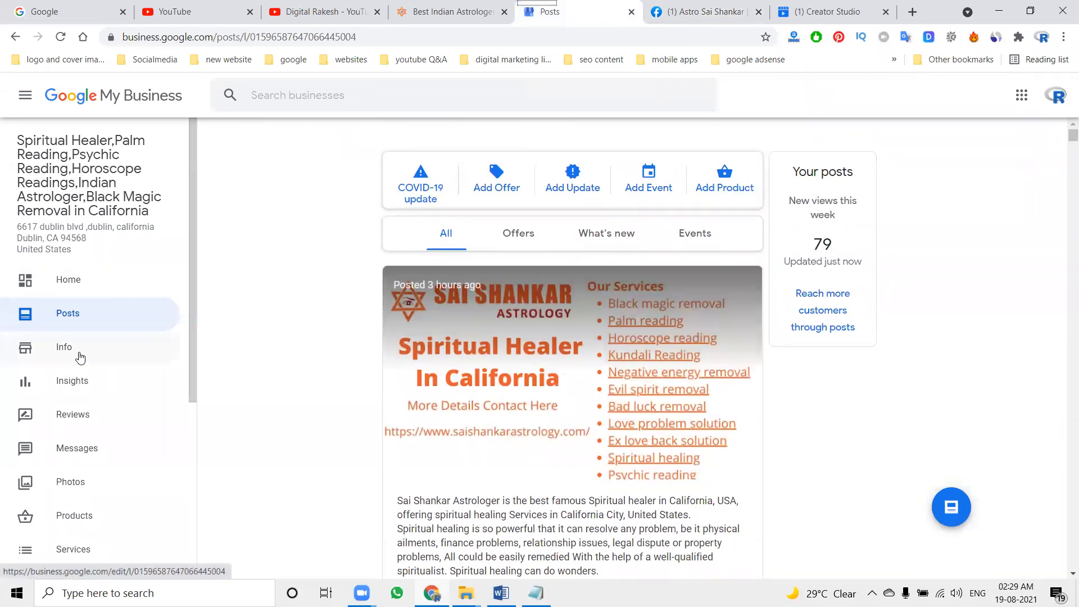
{"action": "left_click", "coordinate": [64, 346]}
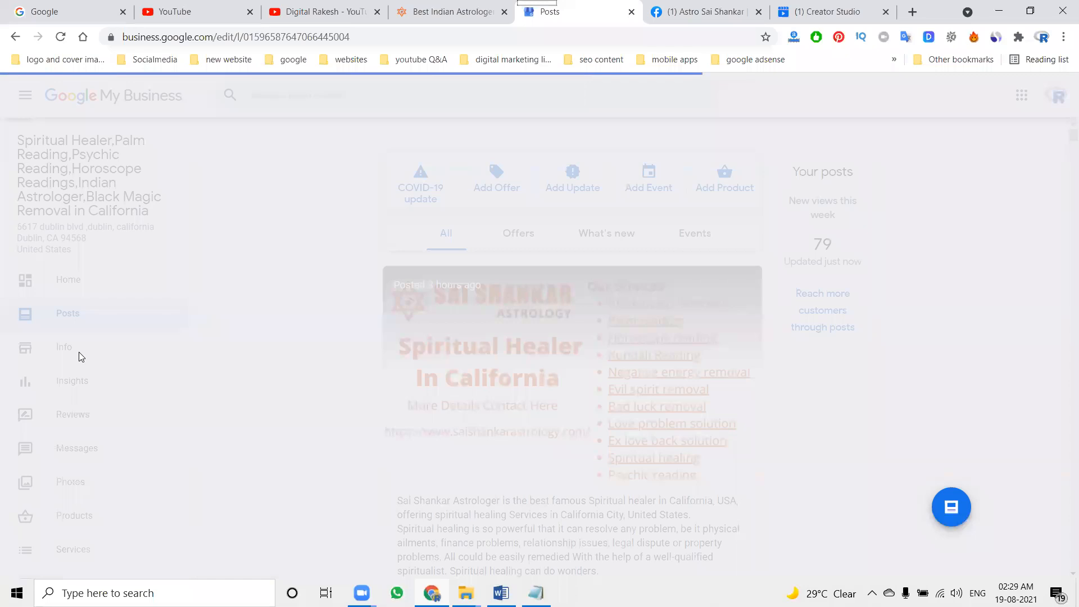
{"action": "left_click", "coordinate": [64, 346]}
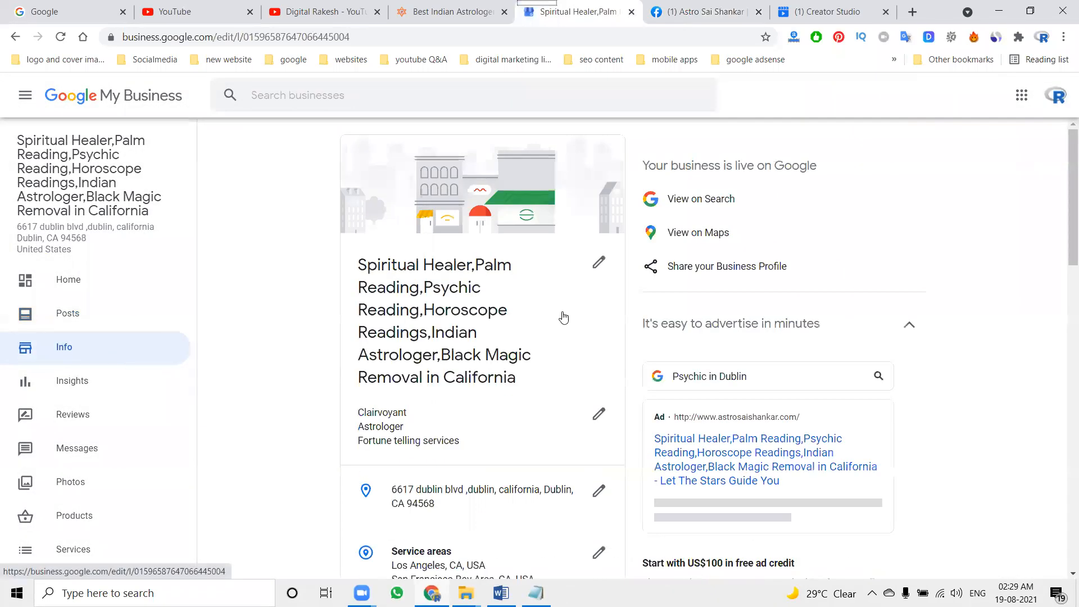
Start sharing the business profile link to Facebook from the Share Business Profile dialog
{"action": "left_click", "coordinate": [726, 266]}
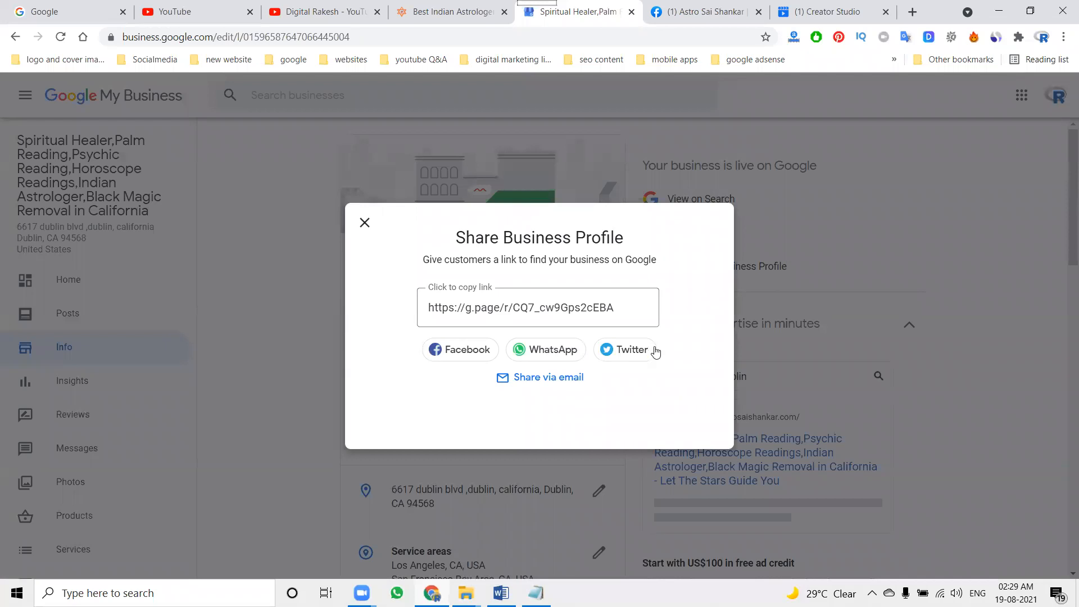
{"action": "mouse_move", "coordinate": [479, 354]}
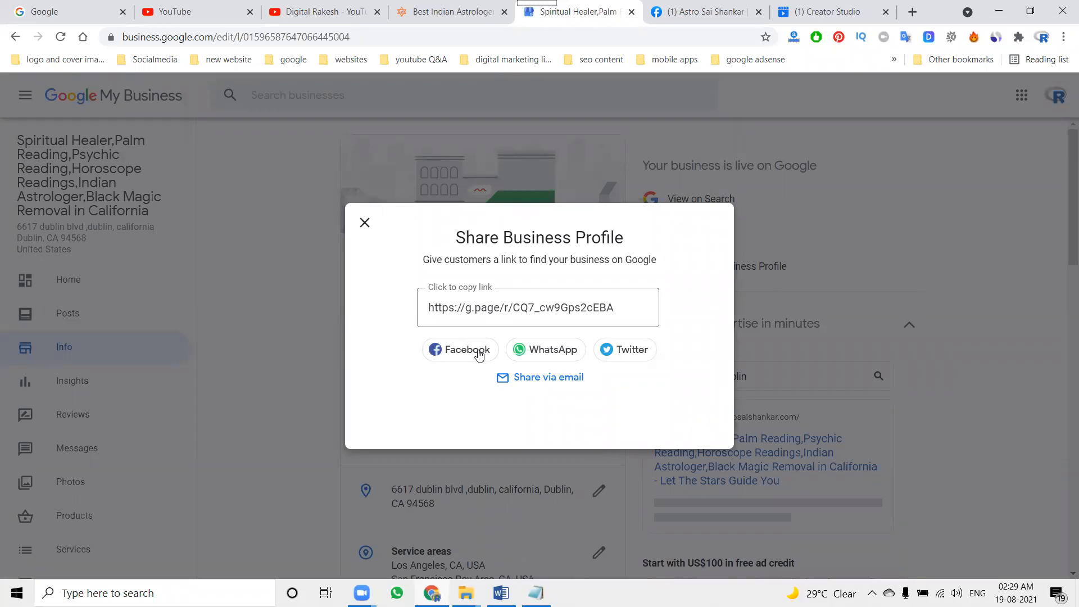
{"action": "left_click", "coordinate": [459, 349]}
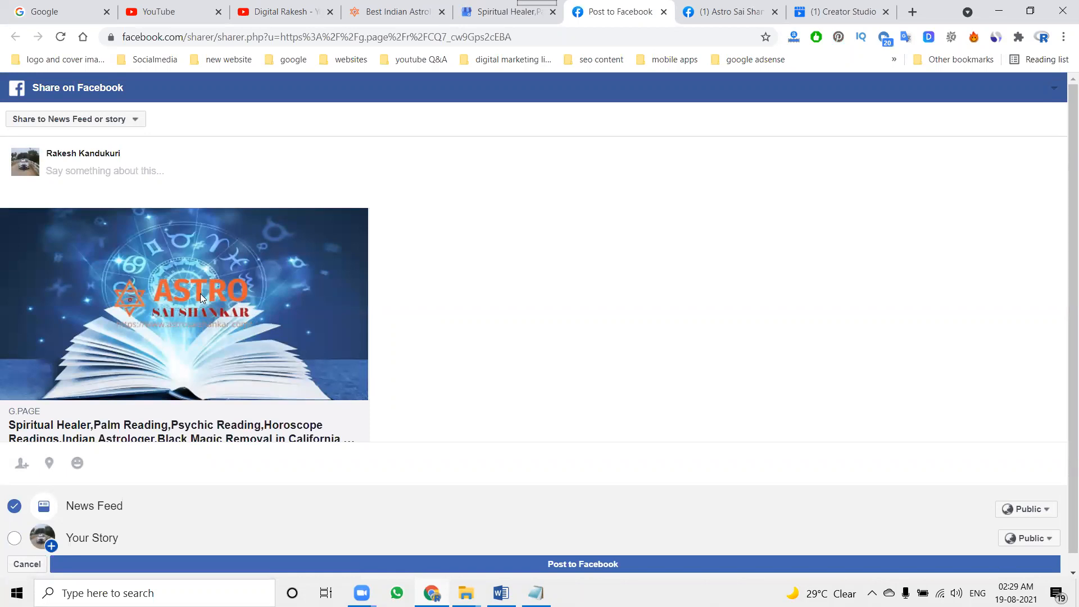
Set the Facebook share to post on the managed Astro Sai Shankar page
{"action": "left_click", "coordinate": [77, 119]}
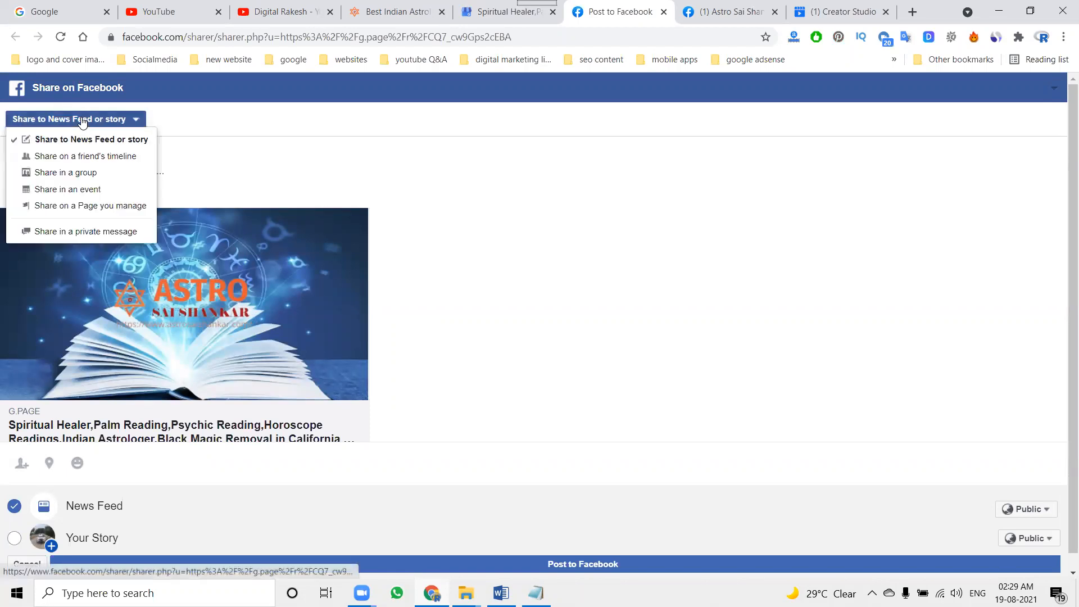
{"action": "left_click", "coordinate": [90, 206]}
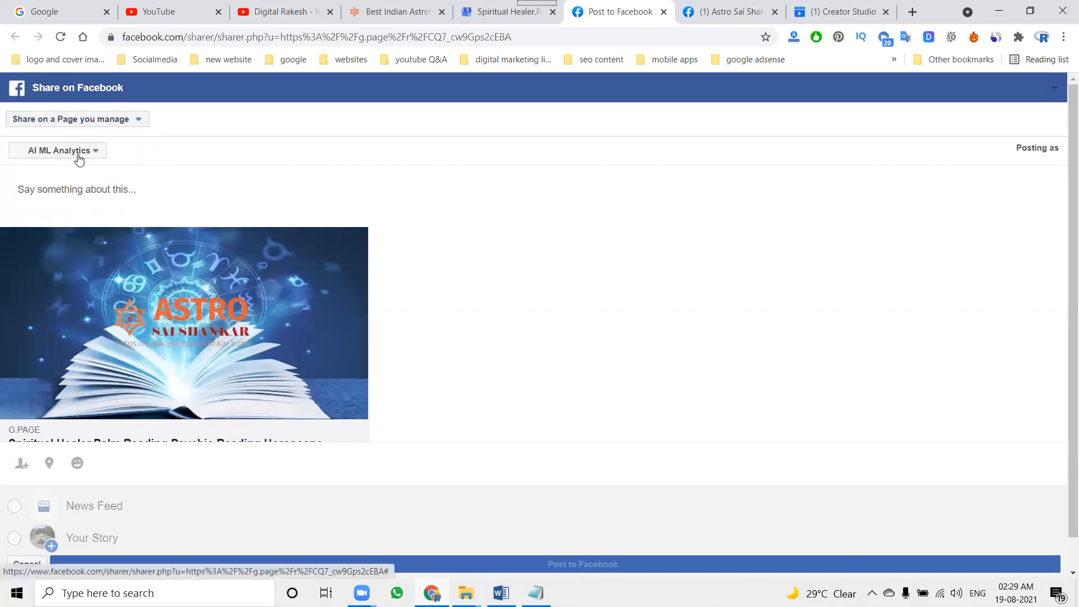
{"action": "left_click", "coordinate": [59, 150]}
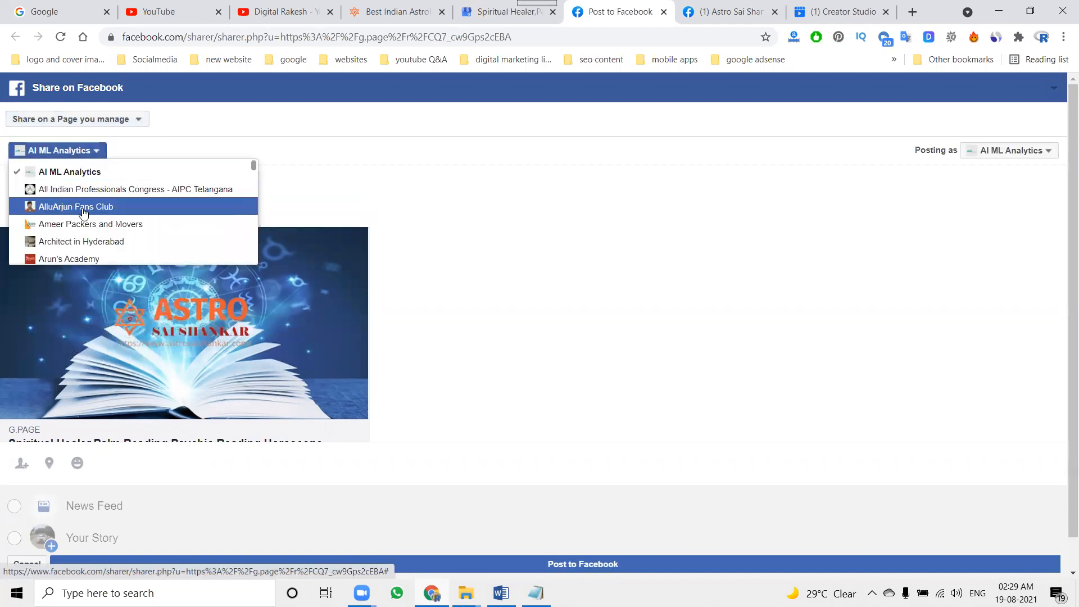
{"action": "scroll", "scroll_direction": "down", "scroll_amount": 3}
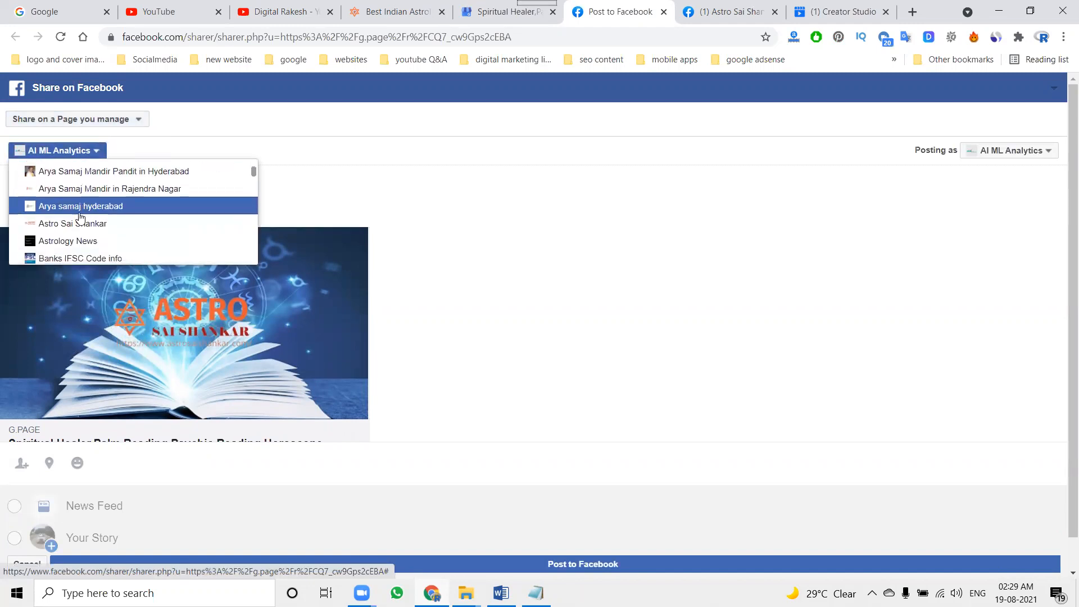
{"action": "left_click", "coordinate": [61, 223]}
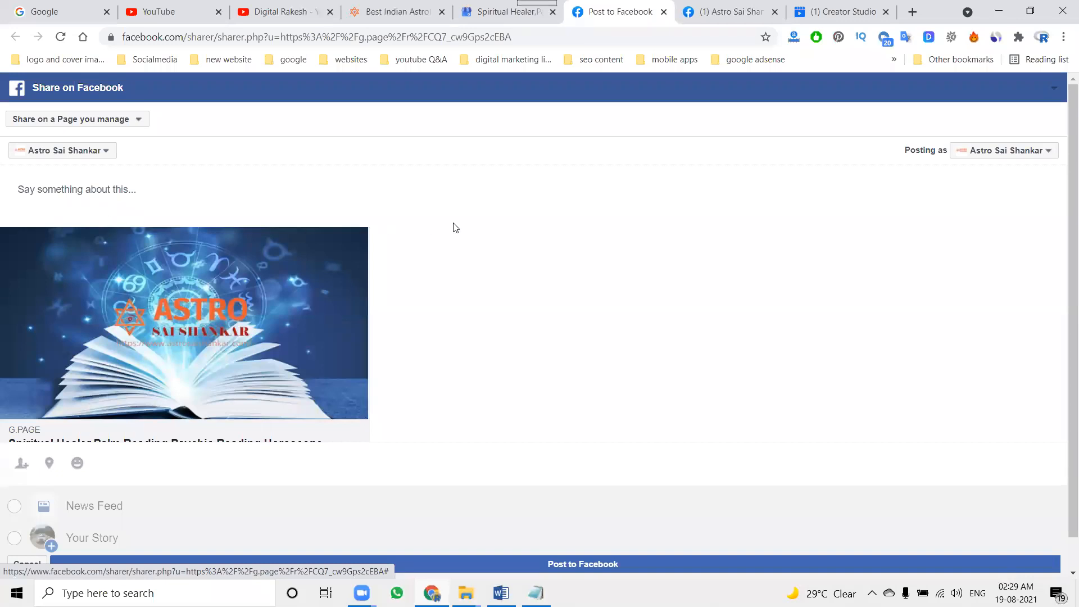
{"action": "mouse_move", "coordinate": [589, 266]}
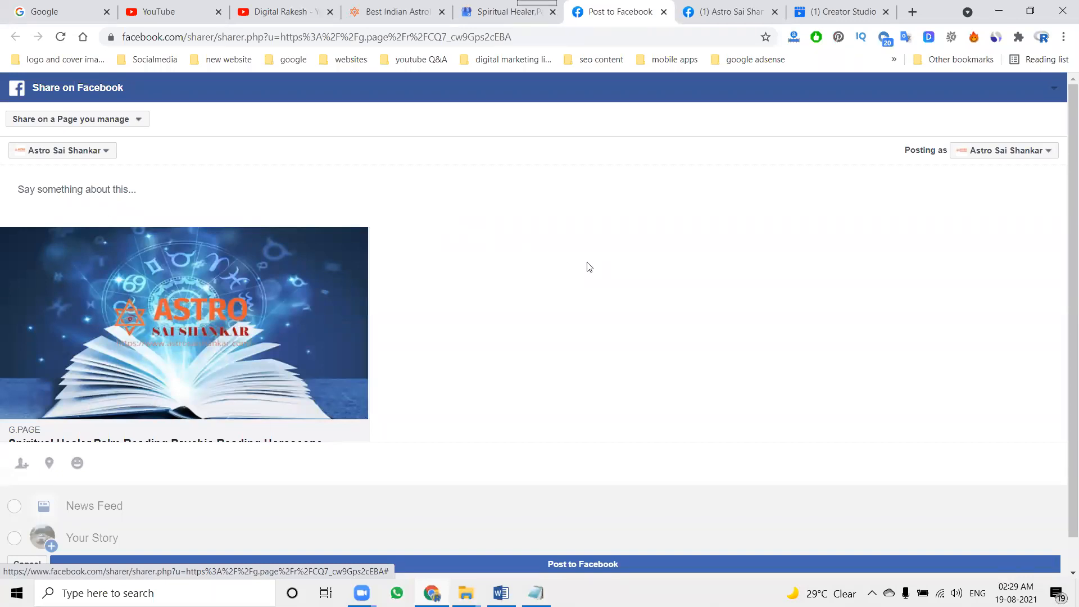
Caption the share with the business title 'Spiritual Healer,Palm Reading,Psychic Reading,...' and post it
{"action": "left_click", "coordinate": [395, 11]}
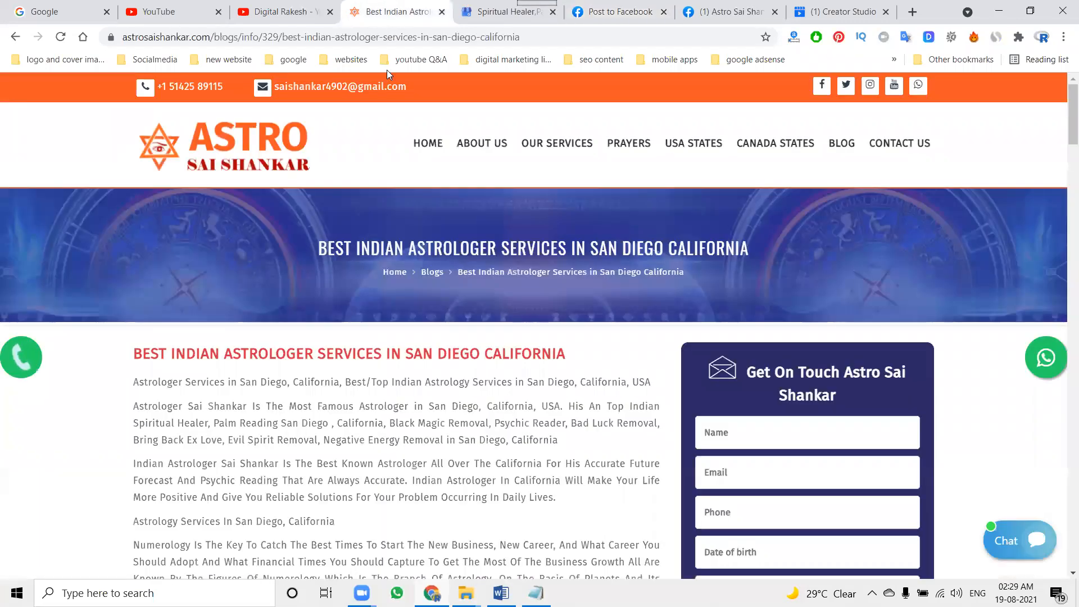
{"action": "mouse_move", "coordinate": [438, 236]}
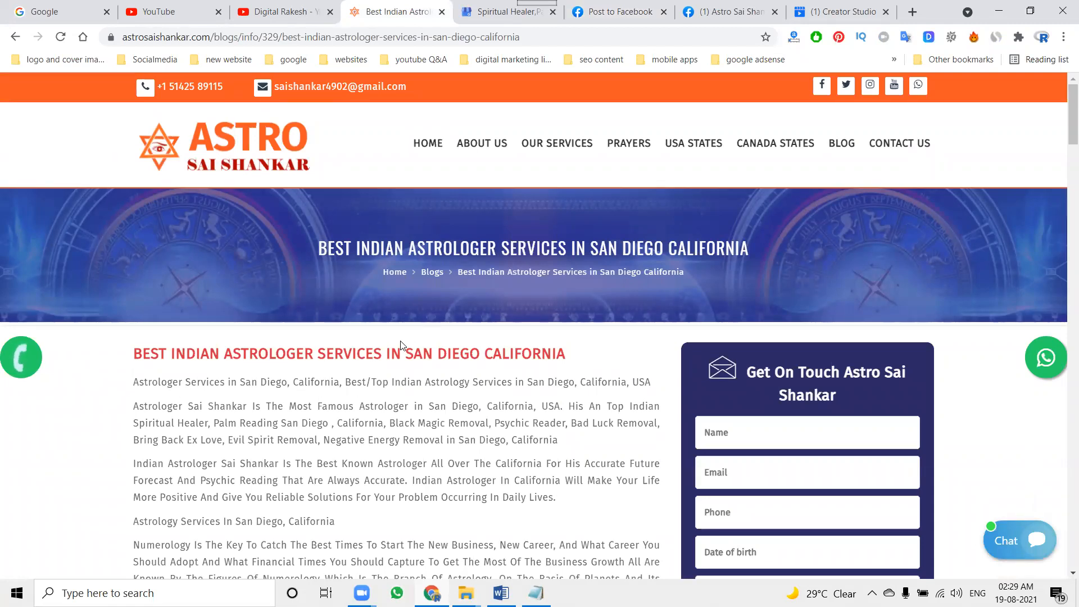
{"action": "triple_click", "coordinate": [348, 353]}
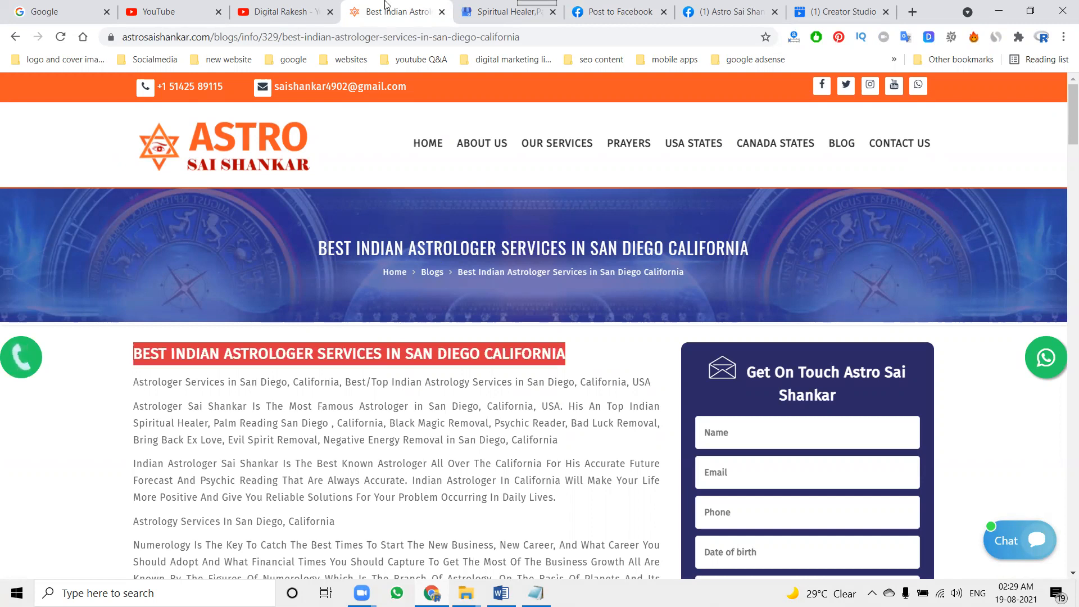
{"action": "left_click", "coordinate": [507, 11]}
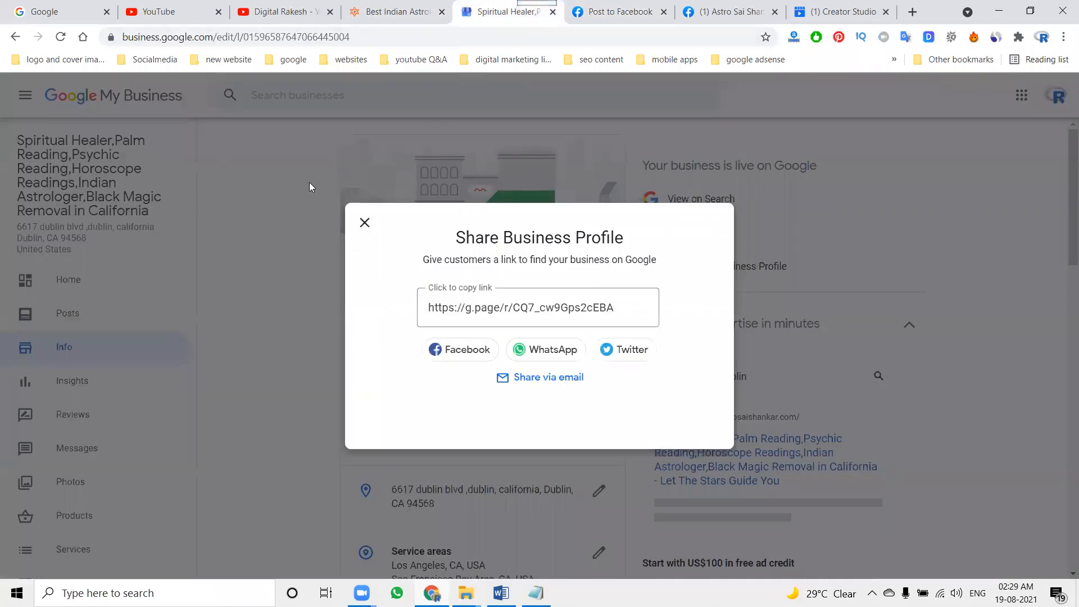
{"action": "left_click", "coordinate": [364, 223]}
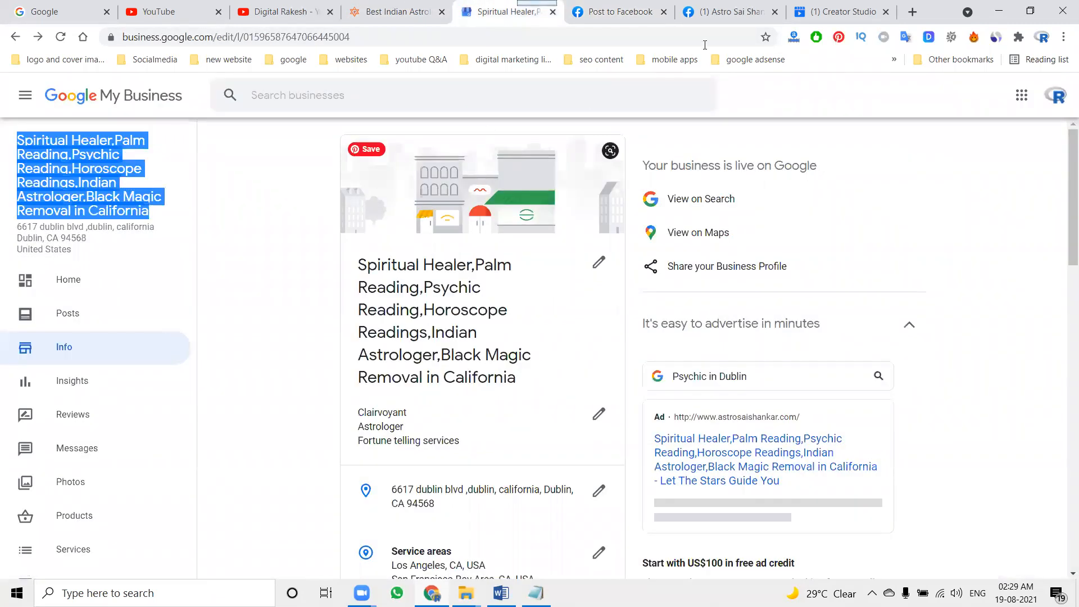
{"action": "left_click", "coordinate": [617, 11]}
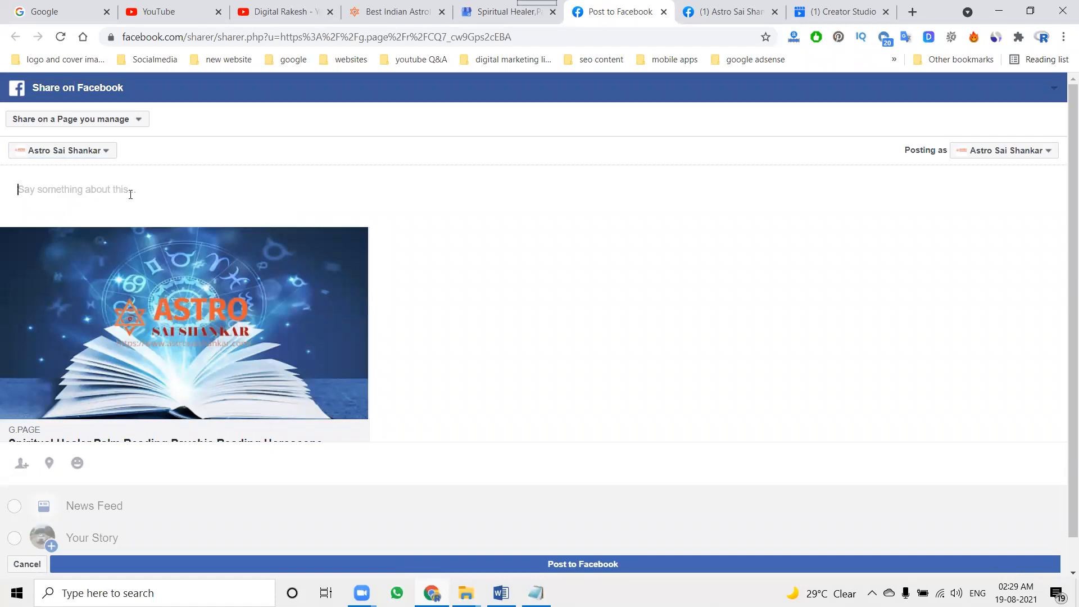
{"action": "type", "text": "Spiritual Healer,Palm Reading,Psychic Reading,Horoscope Readings,Indian Astrologer,Black Magic Removal in California"}
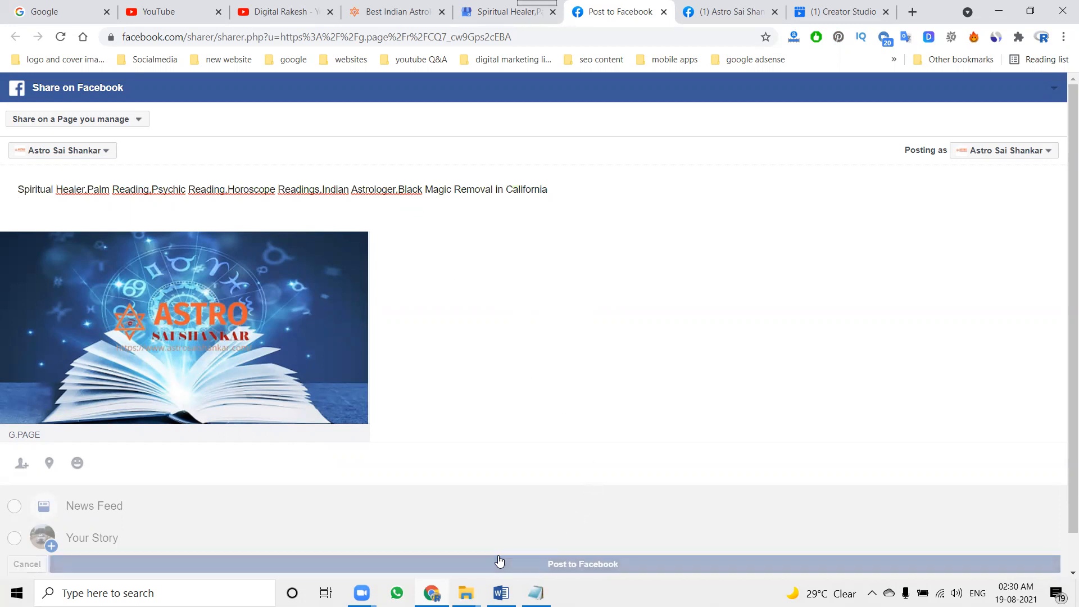
{"action": "left_click", "coordinate": [582, 564]}
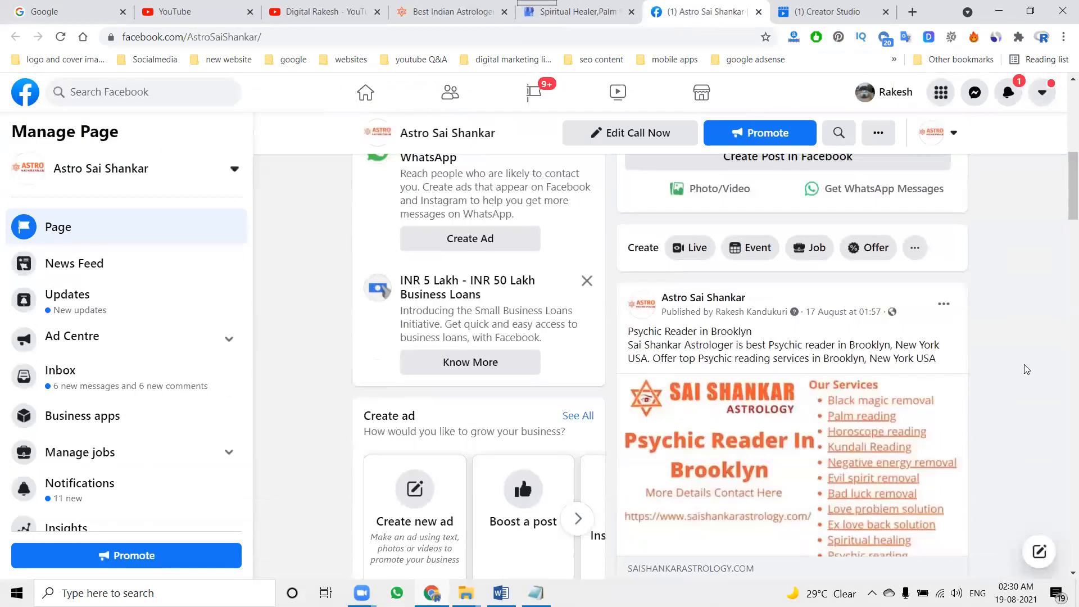
Reload the Astro Sai Shankar Facebook page and scroll its feed
{"action": "scroll", "scroll_direction": "down", "scroll_amount": 3}
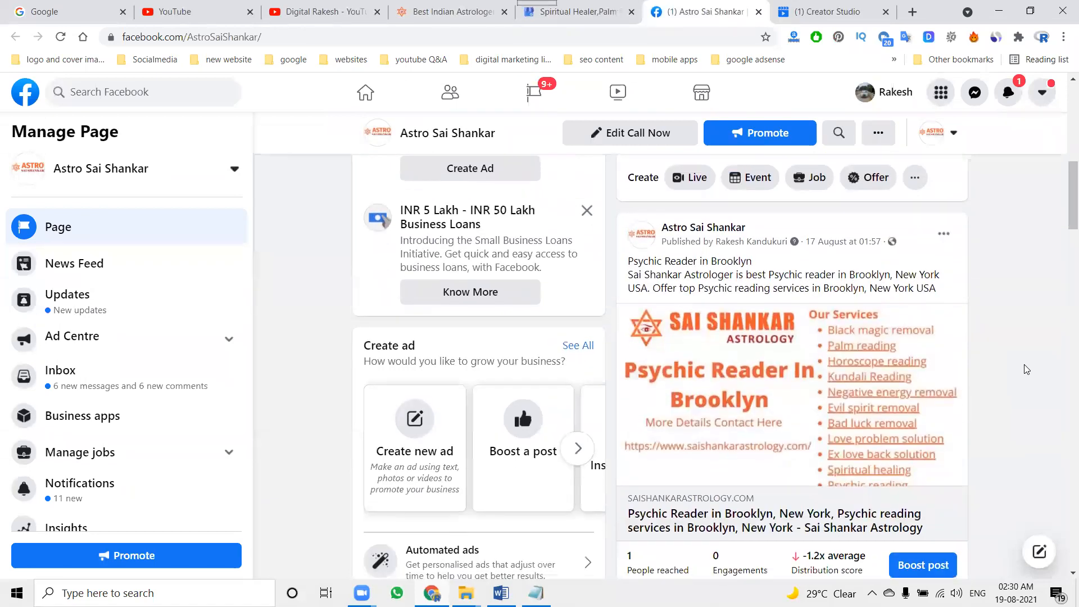
{"action": "left_click", "coordinate": [61, 38]}
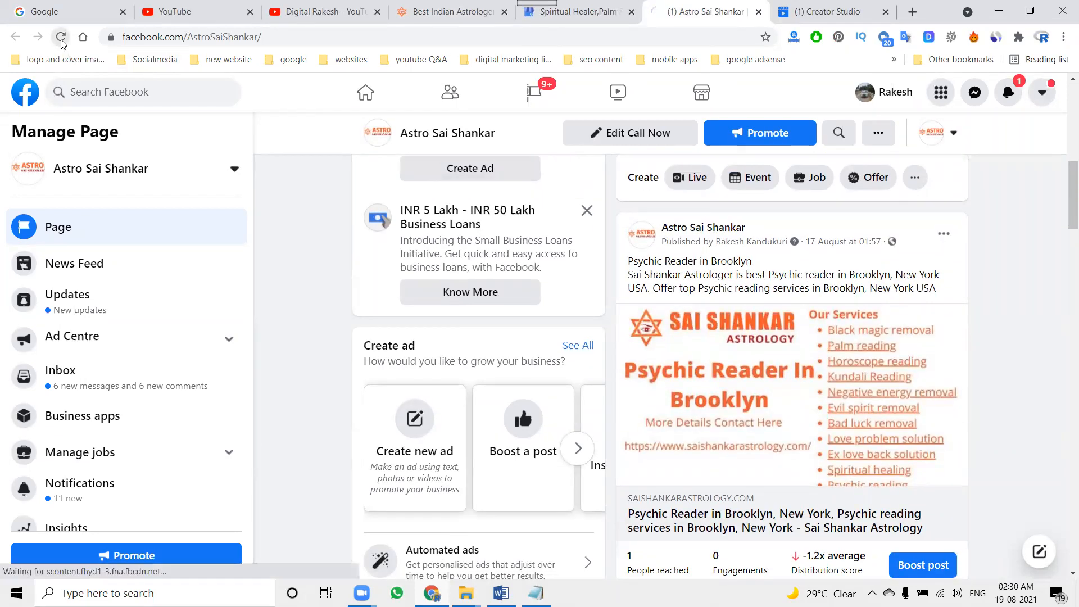
{"action": "left_click", "coordinate": [61, 37]}
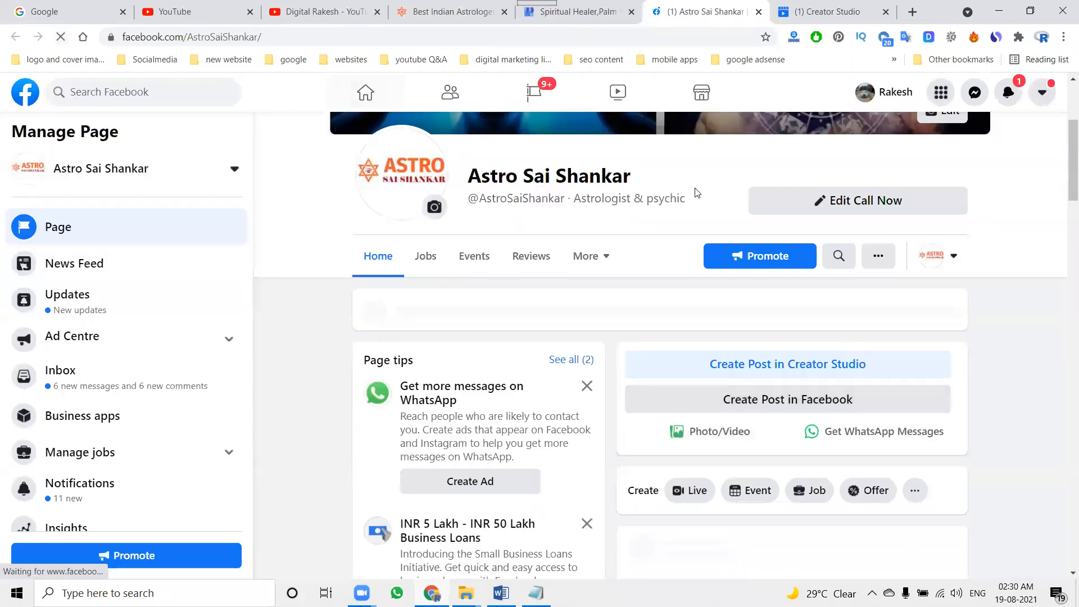
{"action": "scroll", "scroll_direction": "down", "scroll_amount": 3}
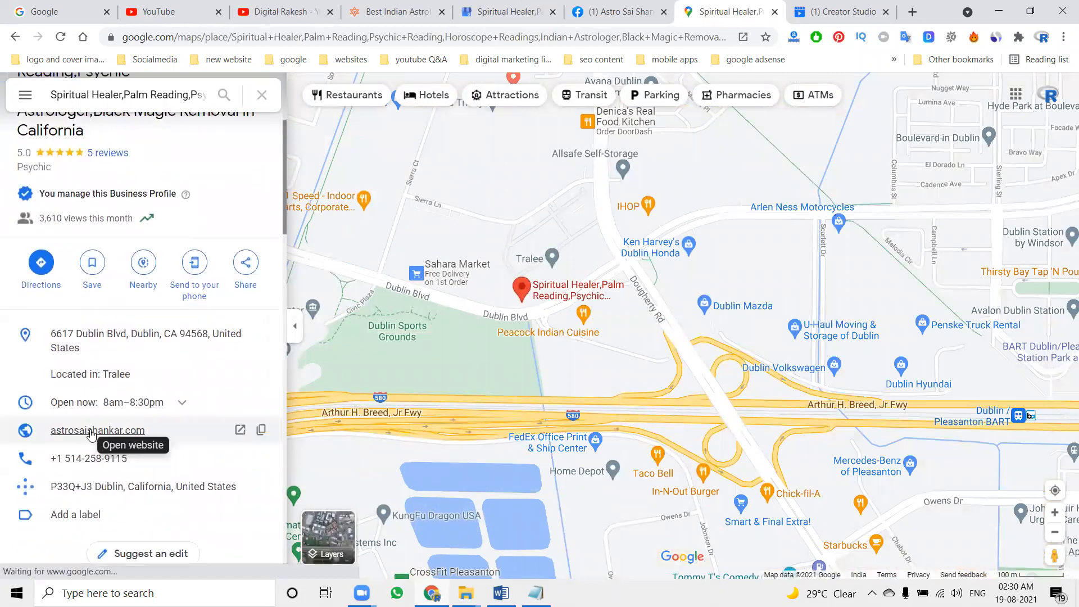
Return from the Google Maps listing to the business management page
{"action": "left_click", "coordinate": [97, 431]}
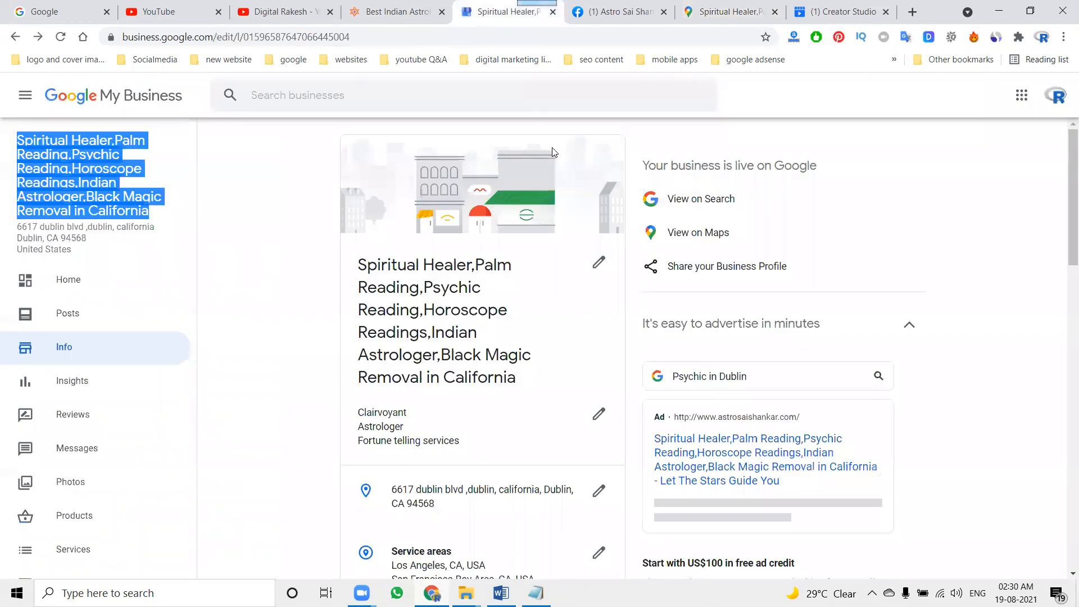
Go to the business's Posts page and start a new post draft
{"action": "scroll", "scroll_direction": "down", "scroll_amount": 3}
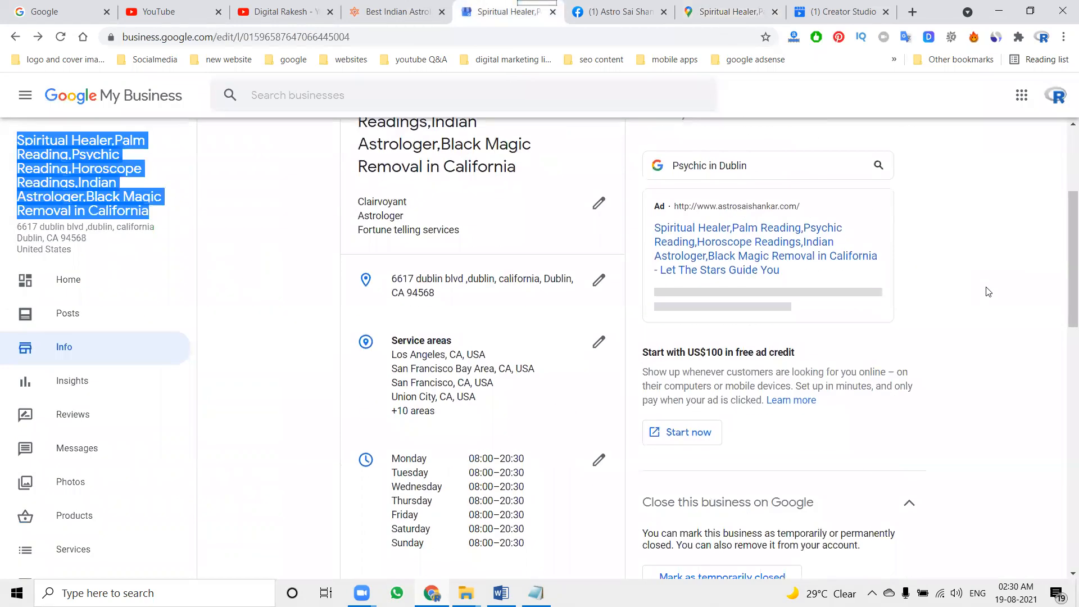
{"action": "mouse_move", "coordinate": [267, 304]}
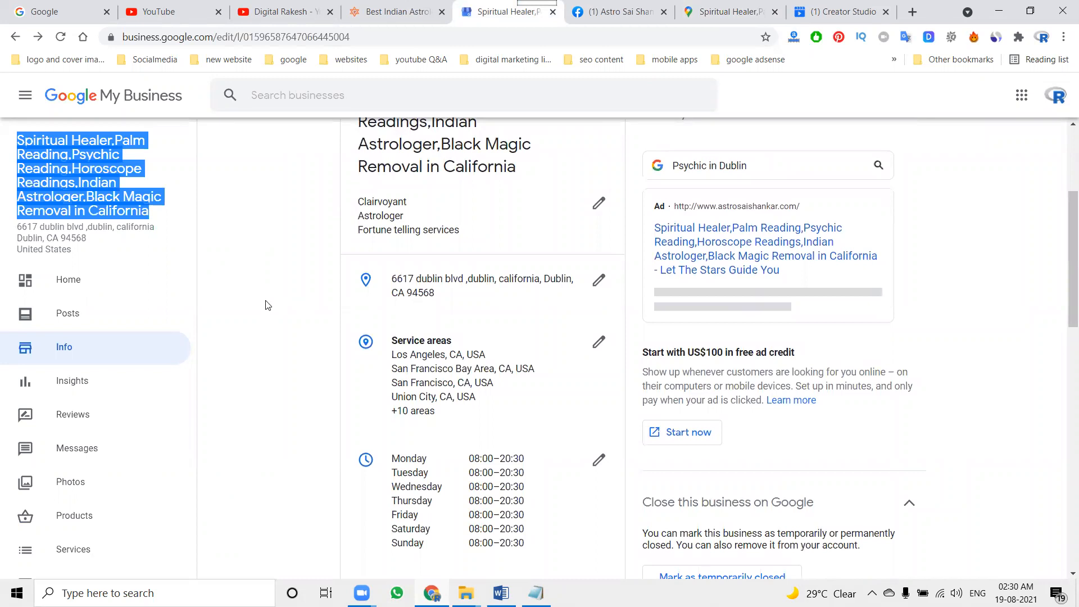
{"action": "left_click", "coordinate": [67, 312]}
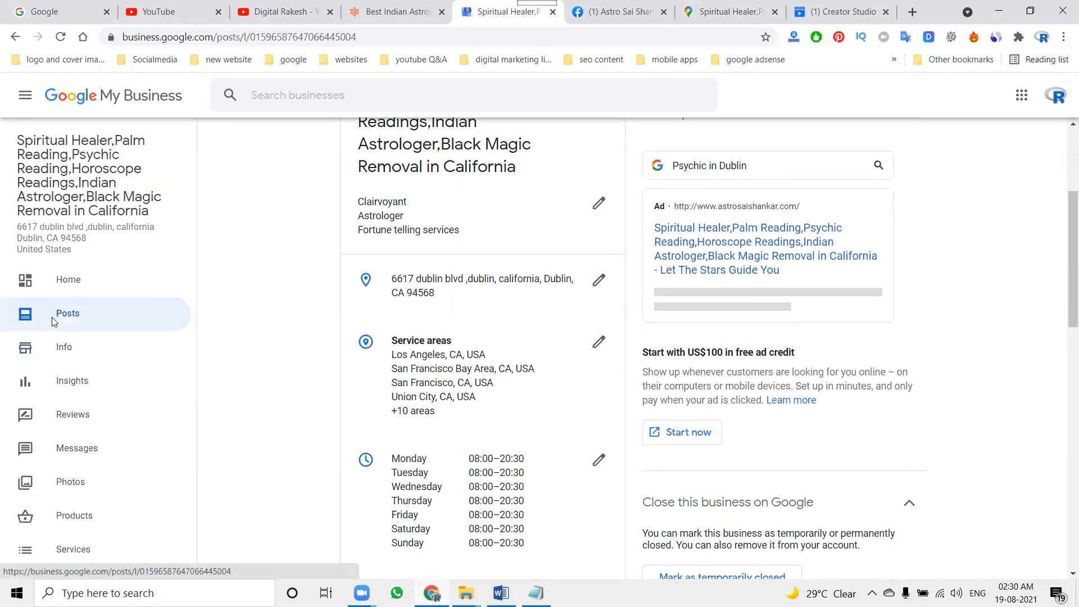
{"action": "left_click", "coordinate": [67, 312]}
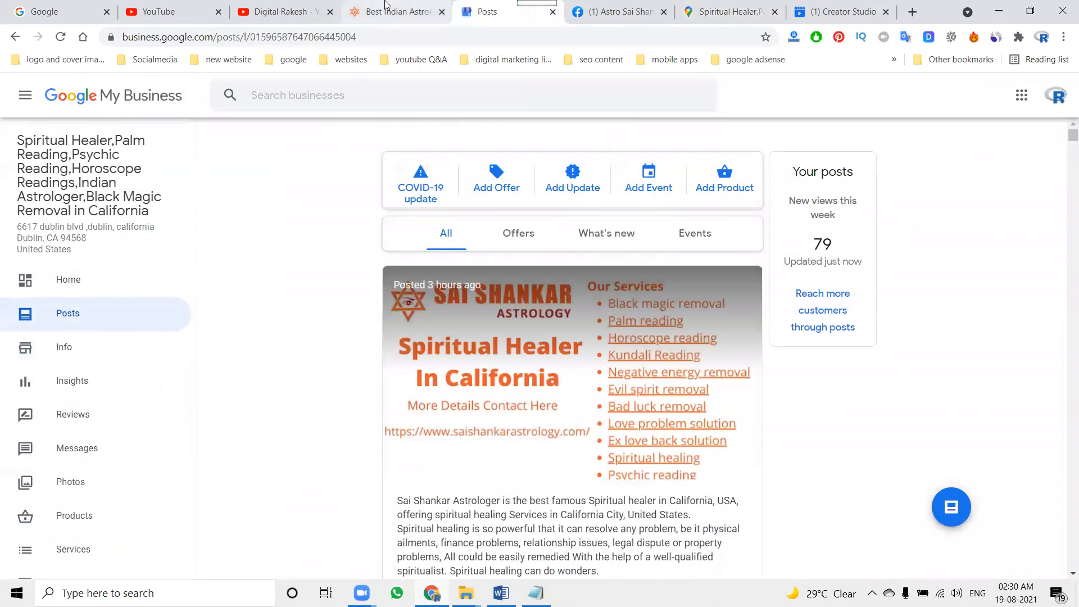
{"action": "left_click", "coordinate": [391, 11]}
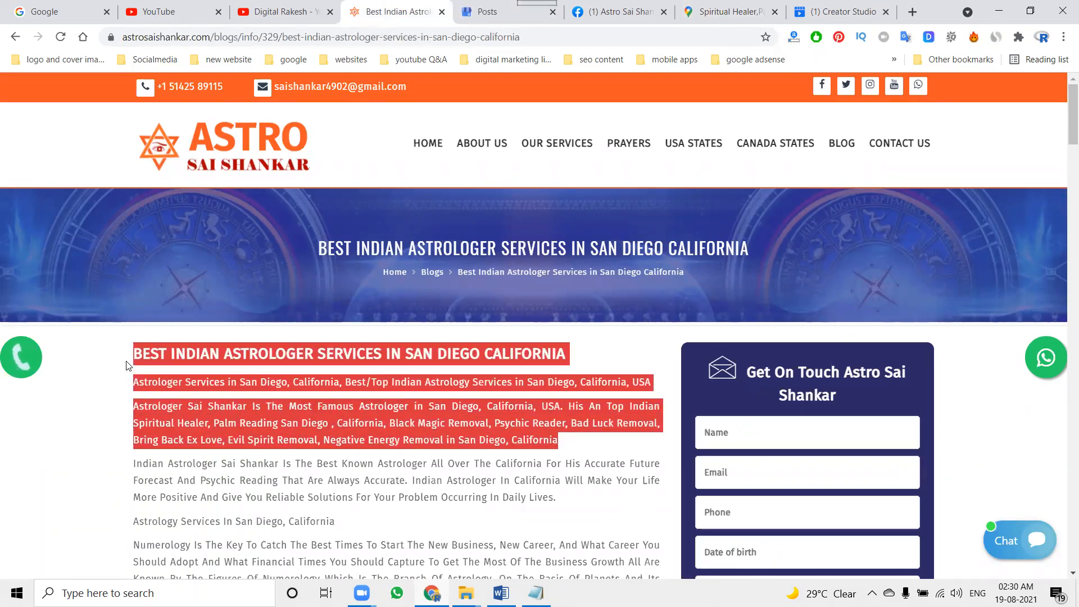
{"action": "mouse_move", "coordinate": [481, 21]}
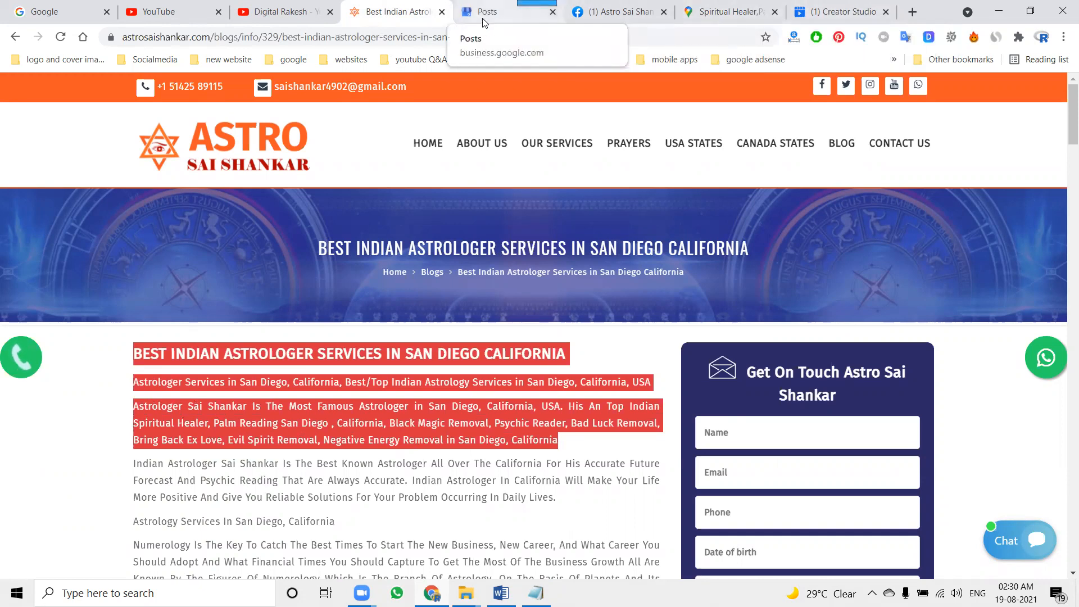
{"action": "left_click", "coordinate": [486, 11]}
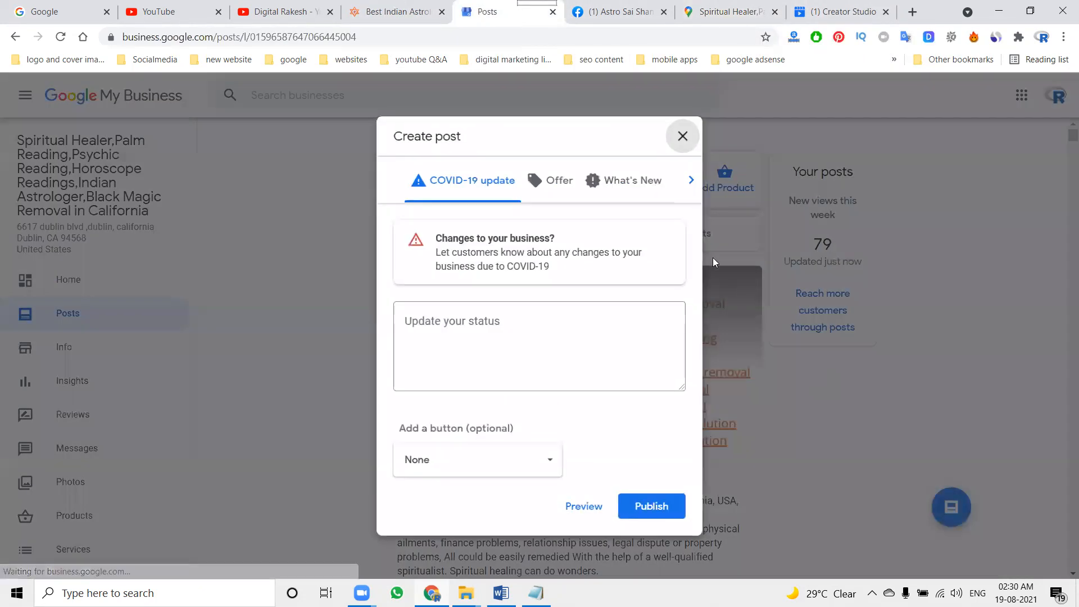
Make the draft a What's New post and fetch the blog page address for its Book link
{"action": "left_click", "coordinate": [632, 180]}
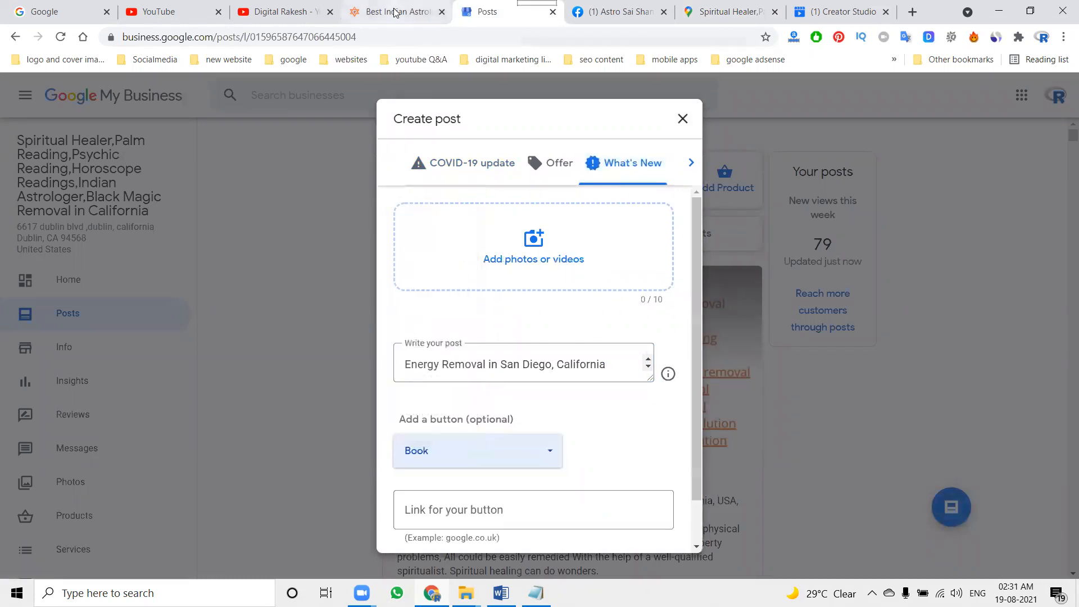
{"action": "left_click", "coordinate": [394, 11]}
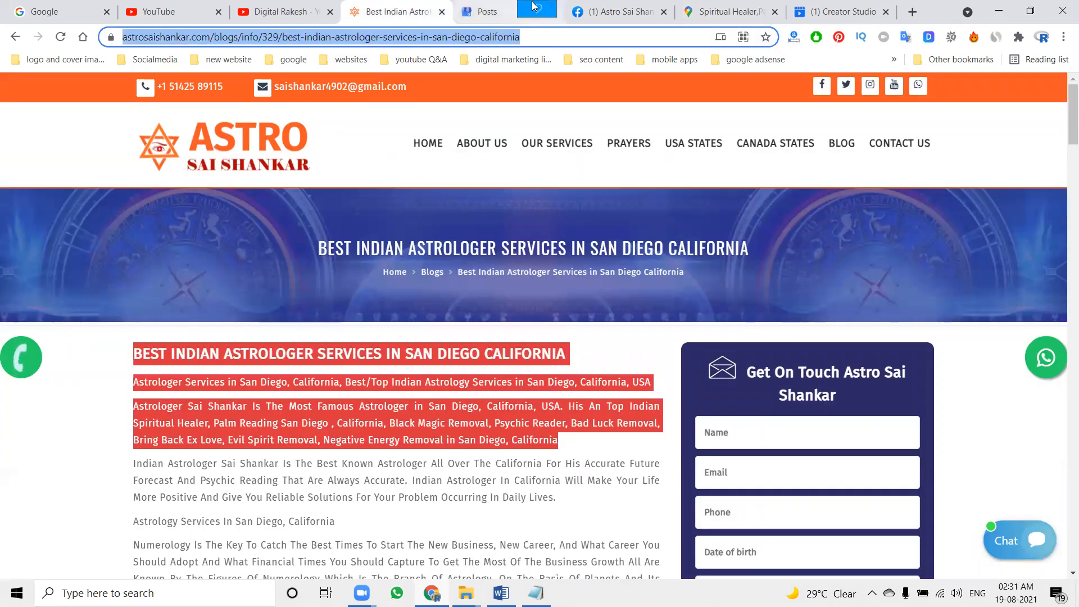
{"action": "left_click", "coordinate": [487, 11]}
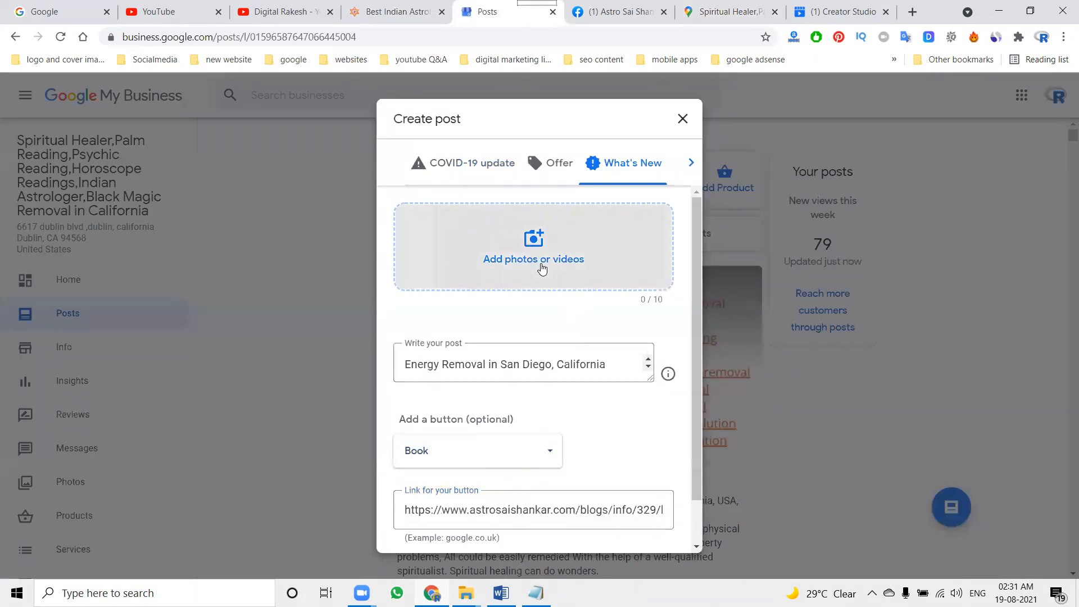
Add and crop the astrology wheel image, then publish the What's New post
{"action": "left_click", "coordinate": [532, 258]}
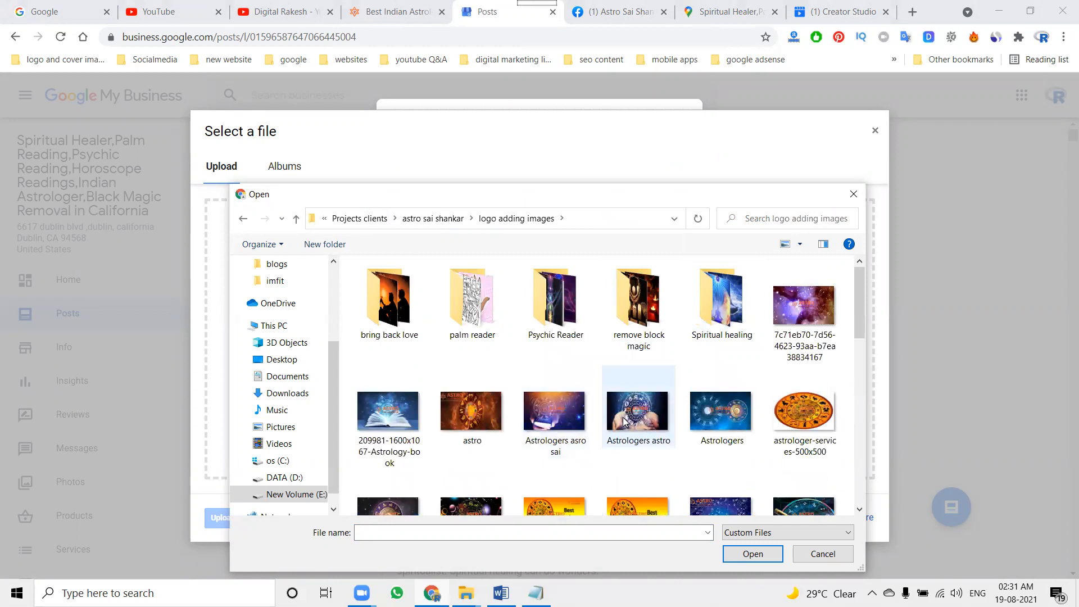
{"action": "left_click", "coordinate": [753, 553]}
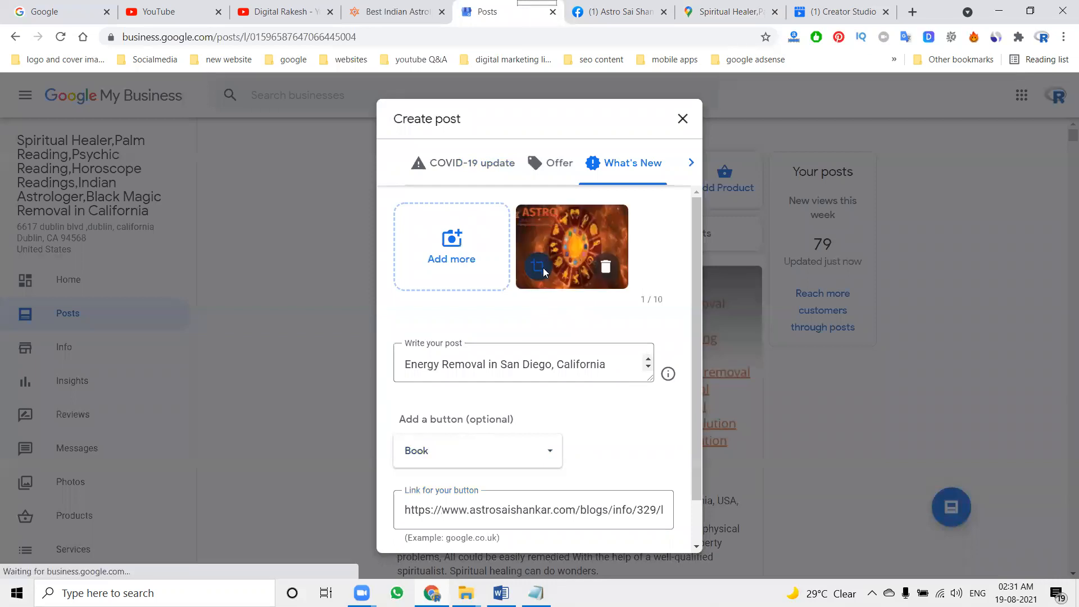
{"action": "left_click", "coordinate": [536, 265]}
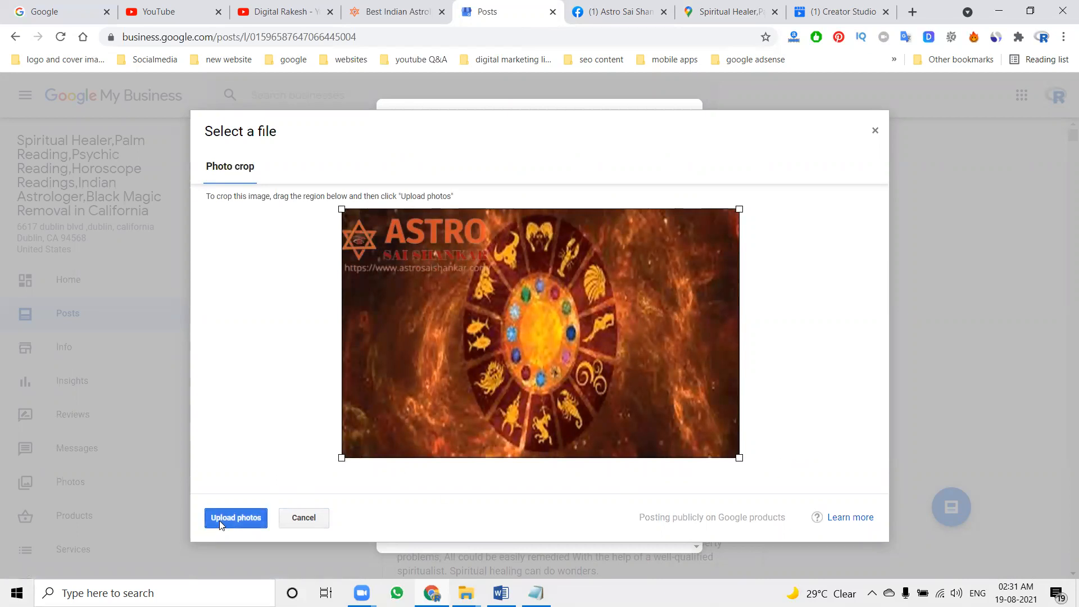
{"action": "left_click", "coordinate": [236, 517]}
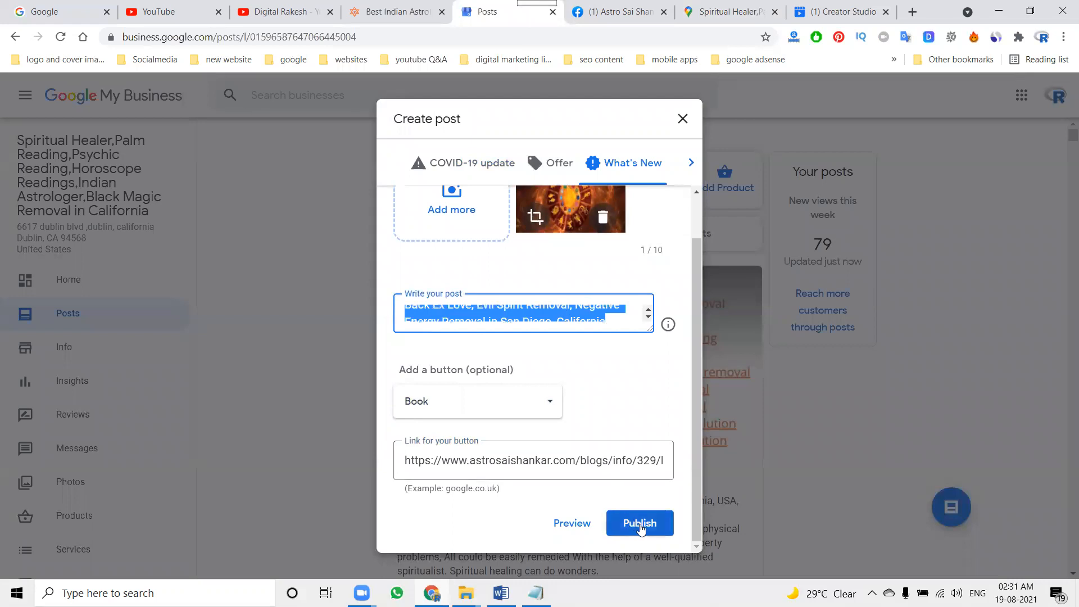
{"action": "left_click", "coordinate": [639, 522]}
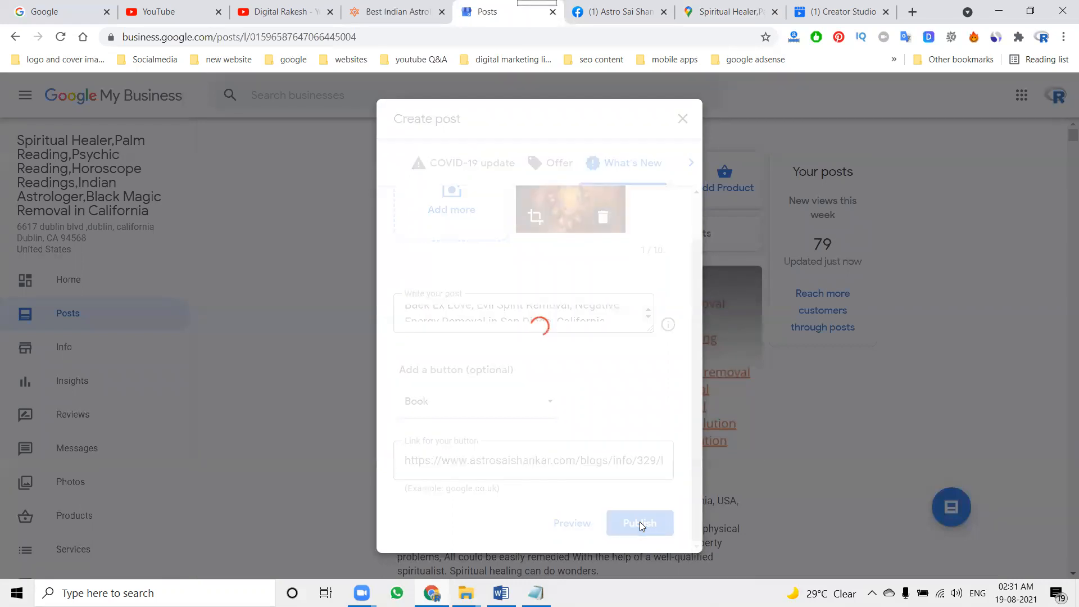
{"action": "left_click", "coordinate": [639, 522]}
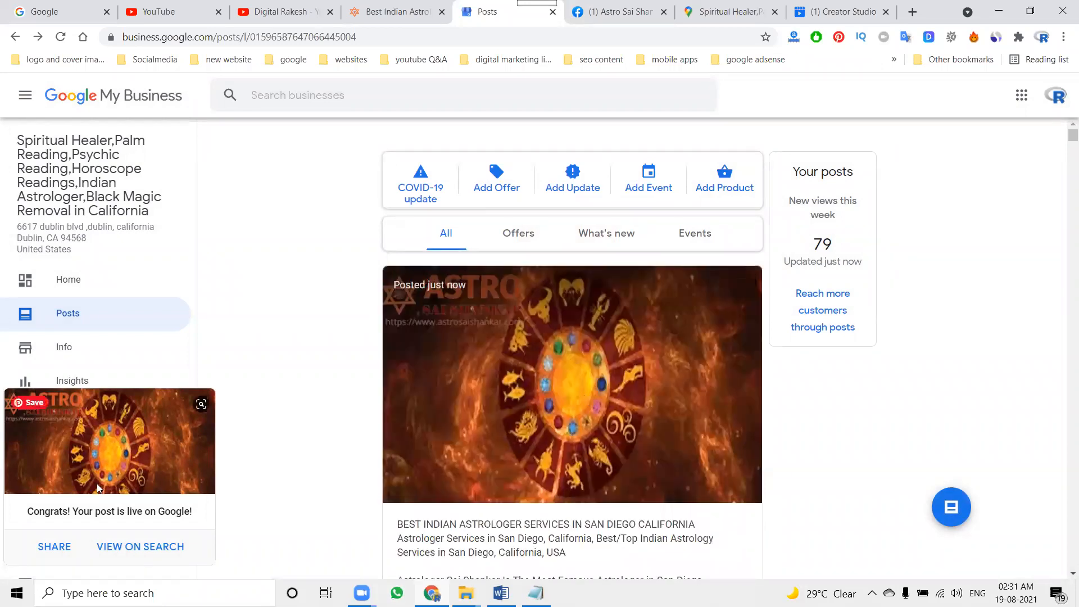
Share the newly live post to Facebook from its 'post is live' card
{"action": "left_click", "coordinate": [54, 546]}
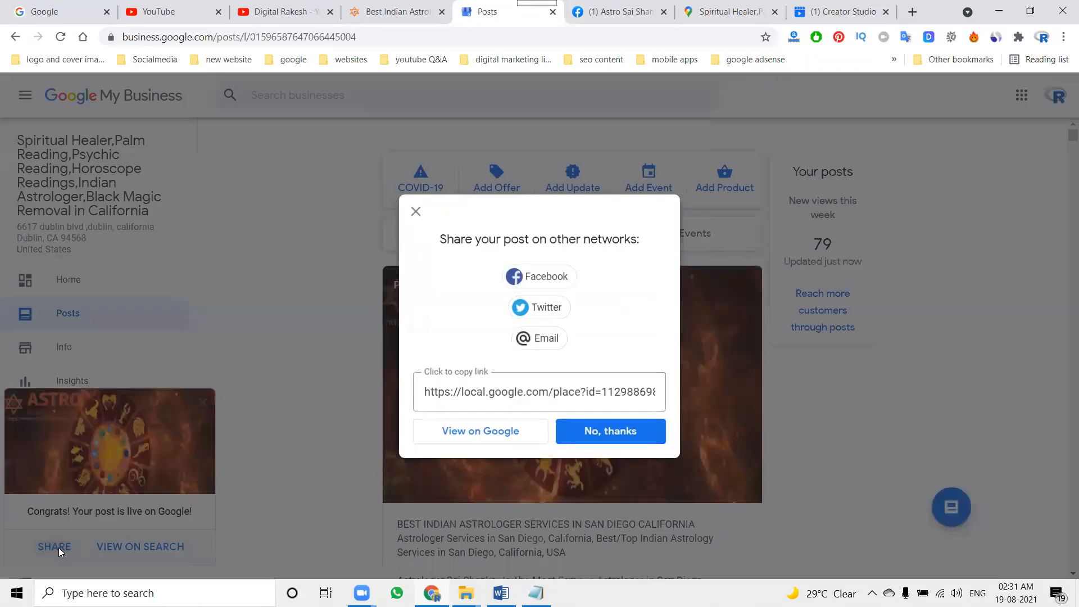
{"action": "left_click", "coordinate": [538, 276]}
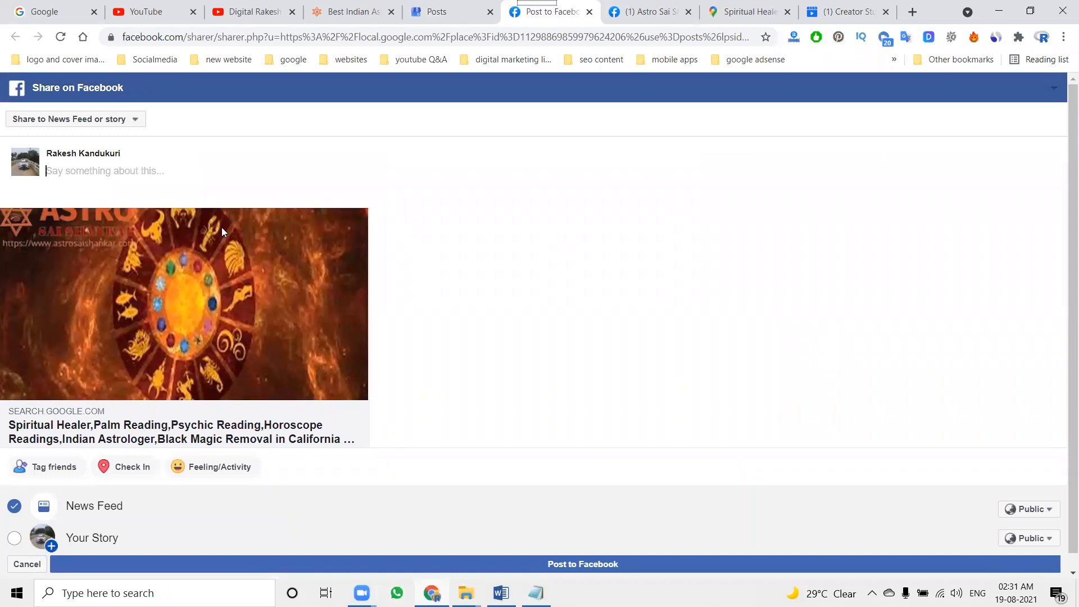
Share the Google post to the managed Astro Sai Shankar Facebook page and post it
{"action": "left_click", "coordinate": [76, 119]}
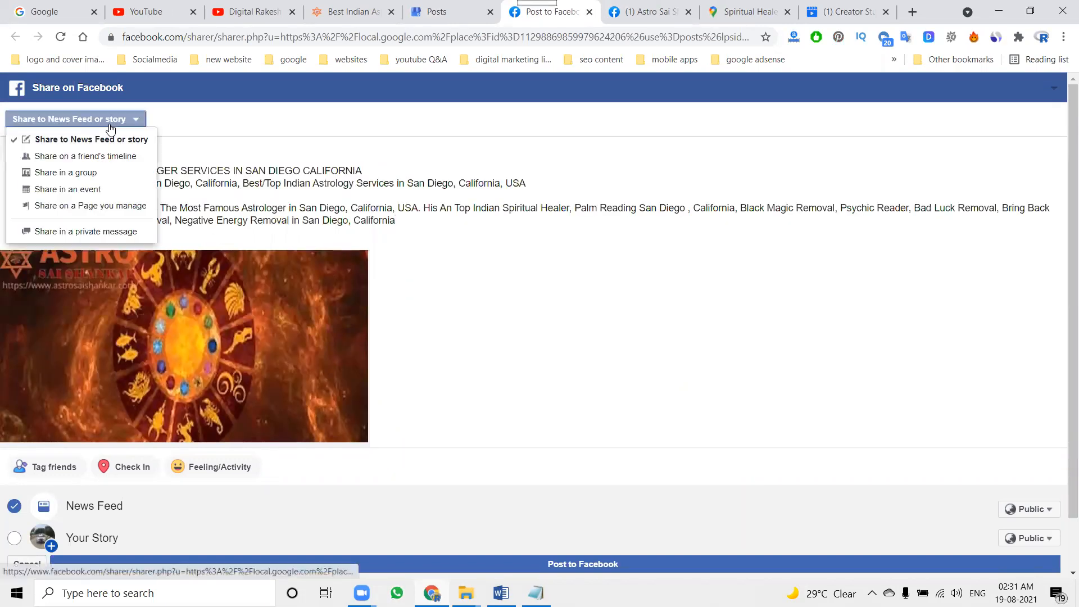
{"action": "left_click", "coordinate": [89, 206]}
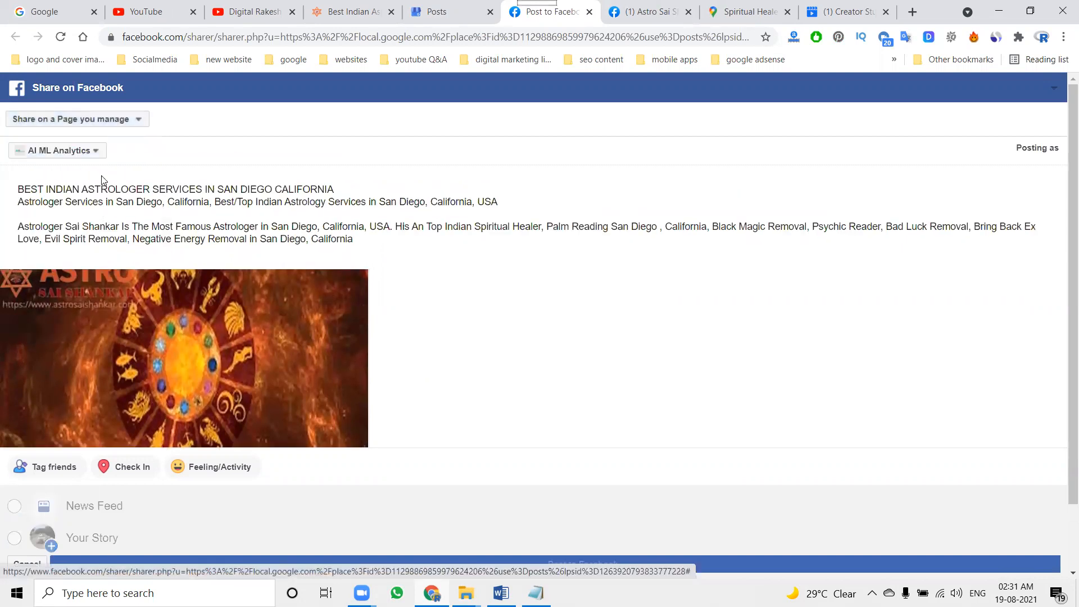
{"action": "left_click", "coordinate": [59, 150]}
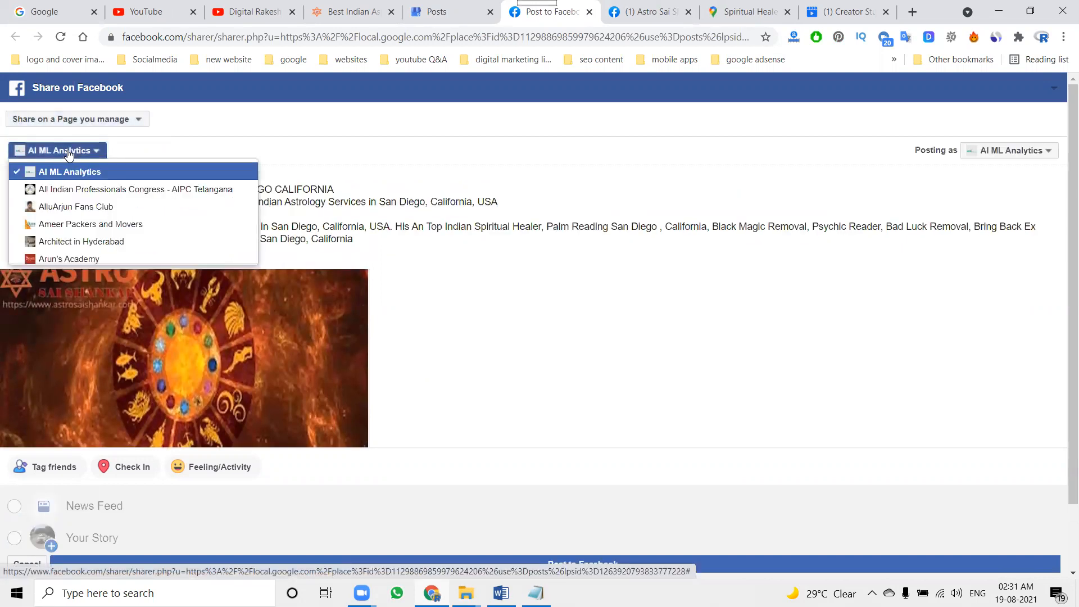
{"action": "scroll", "scroll_direction": "down", "scroll_amount": 3}
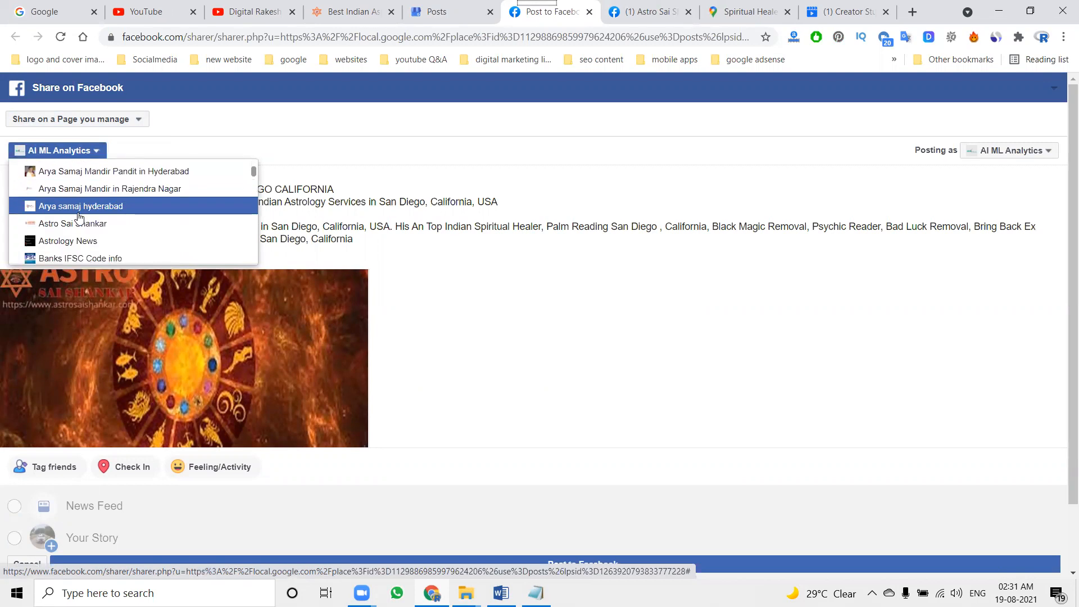
{"action": "left_click", "coordinate": [71, 223]}
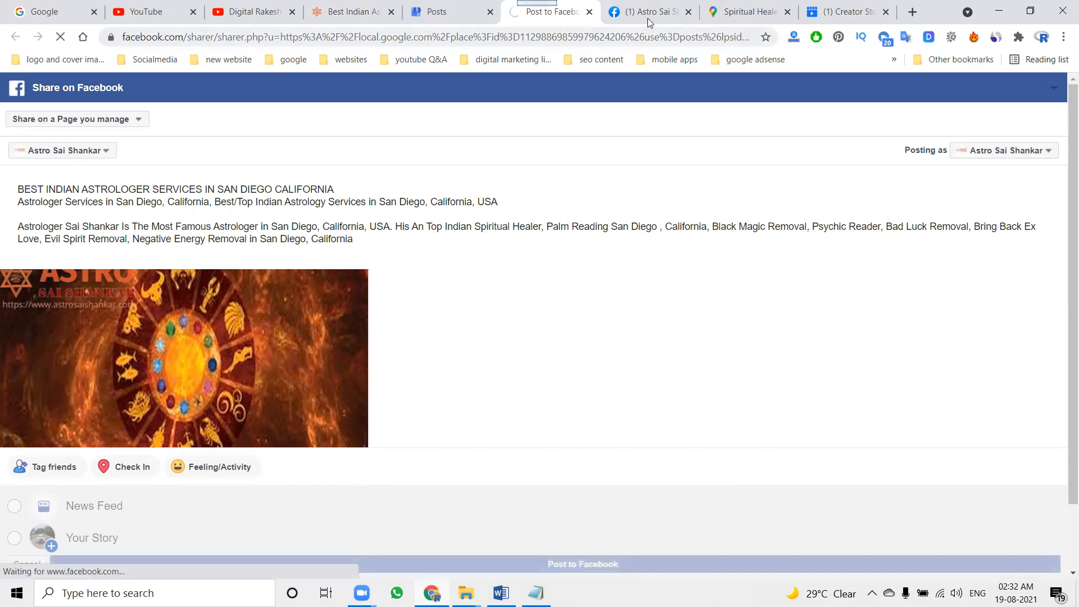
{"action": "left_click", "coordinate": [582, 564]}
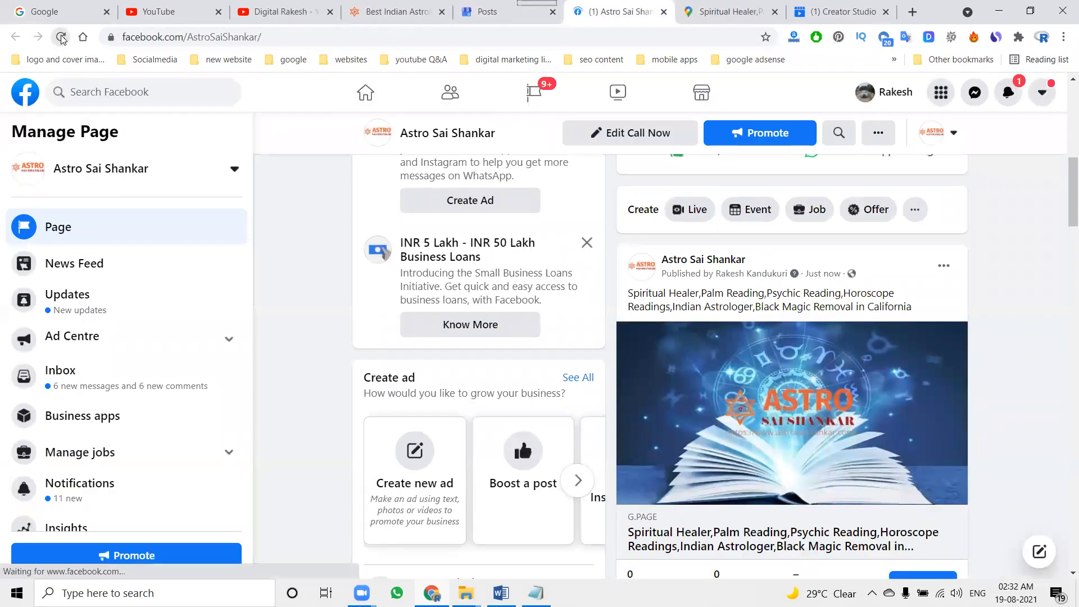
{"action": "left_click", "coordinate": [58, 37]}
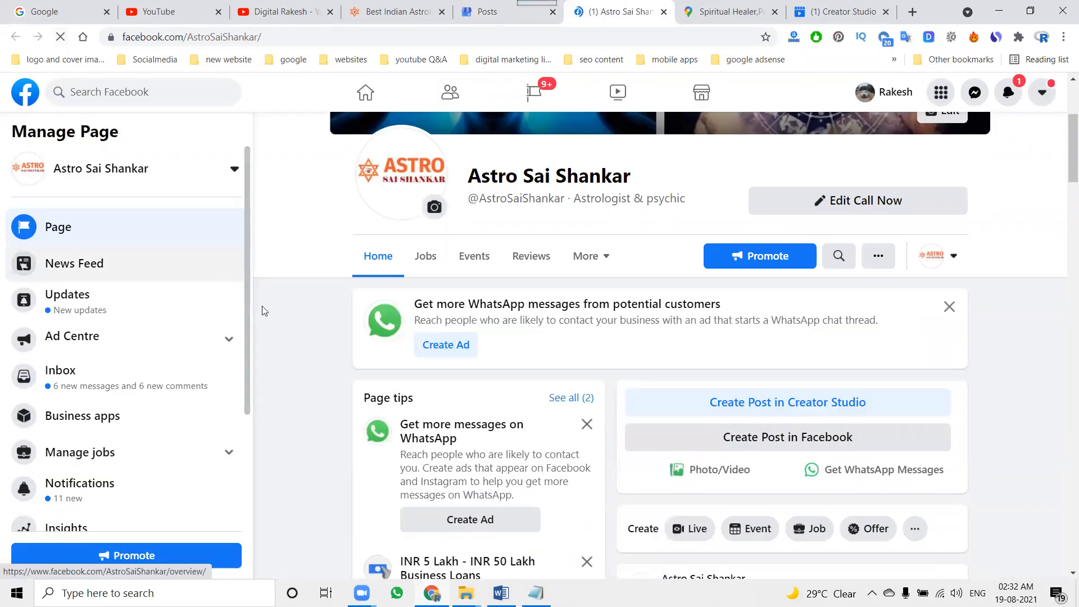
{"action": "scroll", "scroll_direction": "down", "scroll_amount": 3}
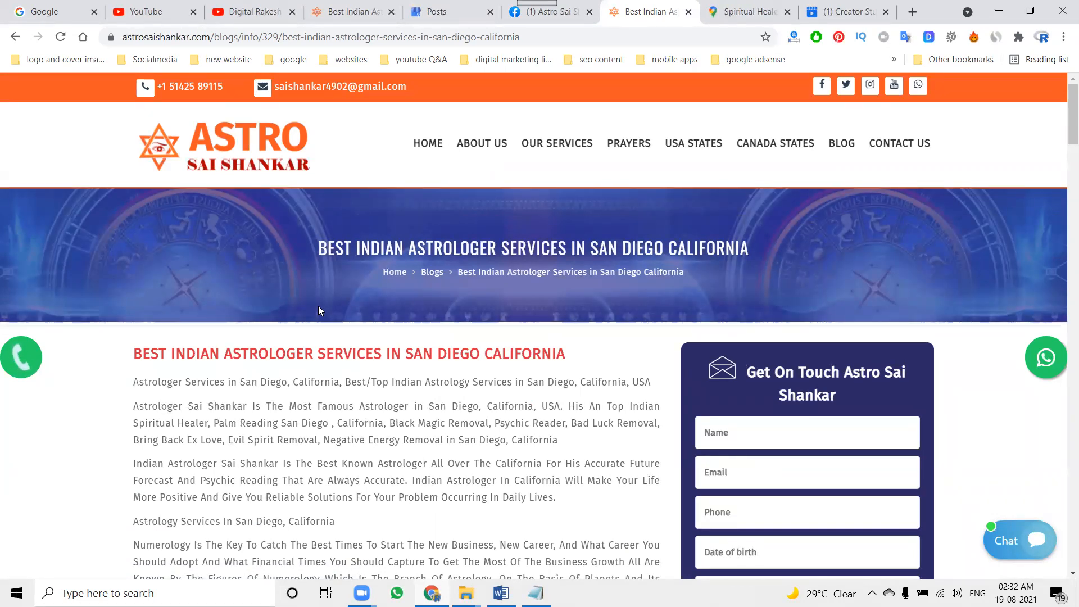
{"action": "mouse_move", "coordinate": [407, 330]}
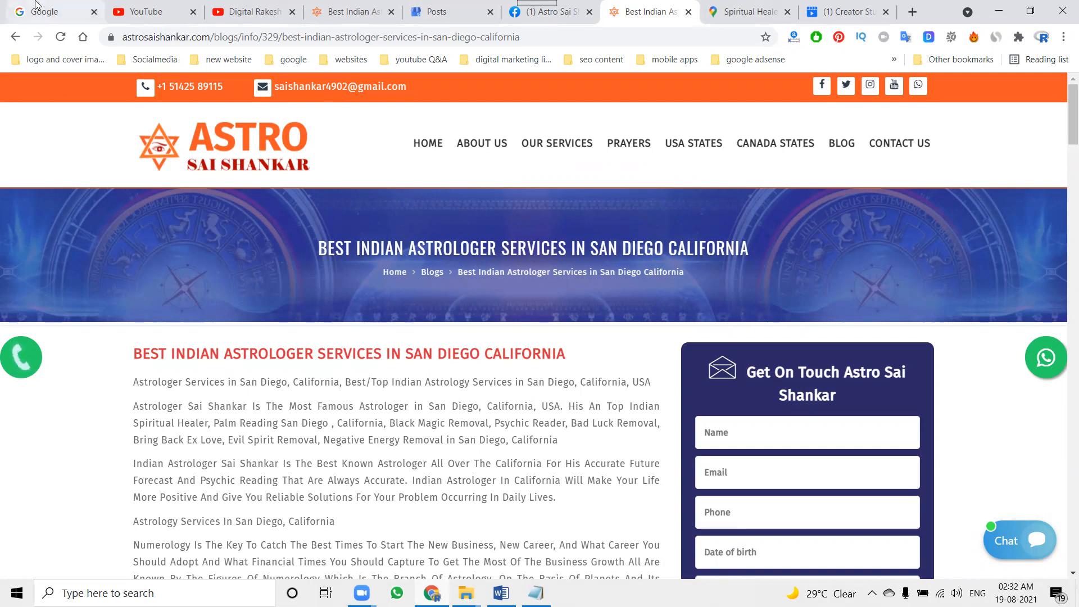
Switch from the San Diego blog page to the Google search homepage
{"action": "left_click", "coordinate": [45, 11]}
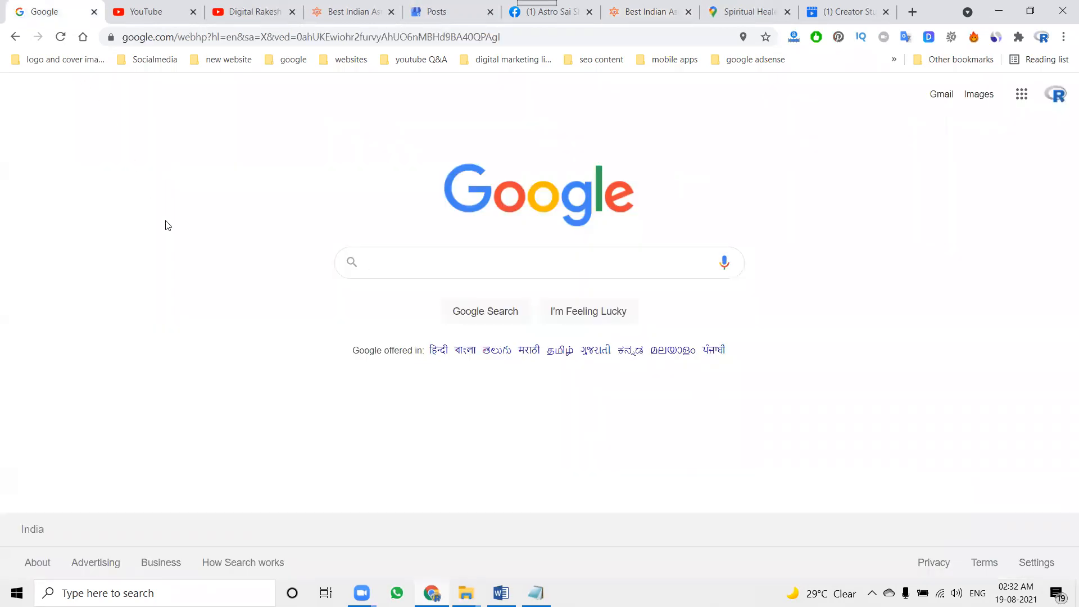
Search Google for Rakesh Tech Solutions, review its posts in results, and return to the business posts page
{"action": "left_click", "coordinate": [418, 268]}
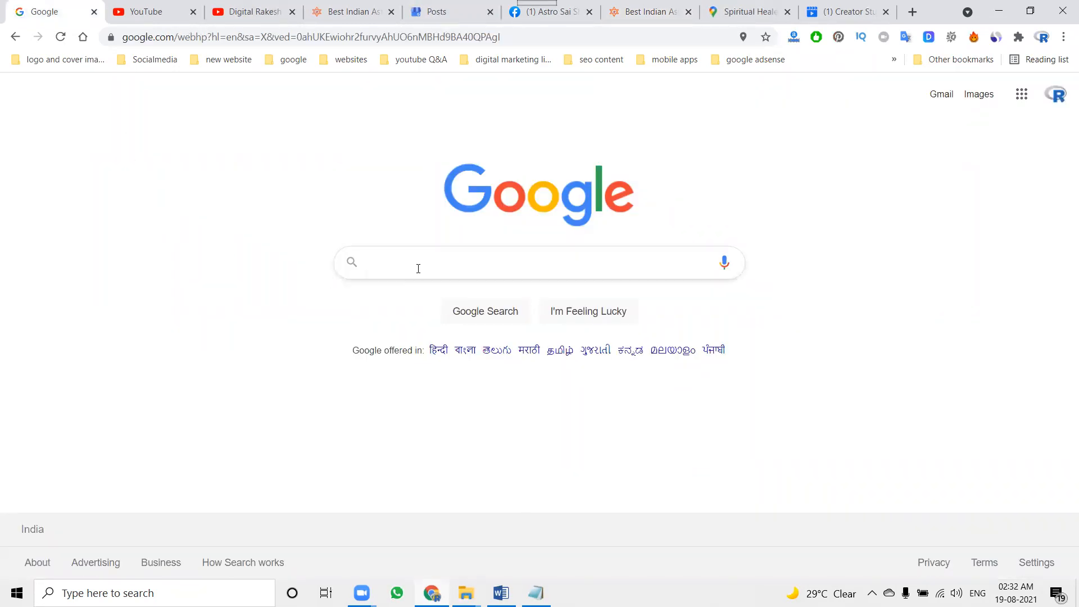
{"action": "type", "text": "rakesh tech s"}
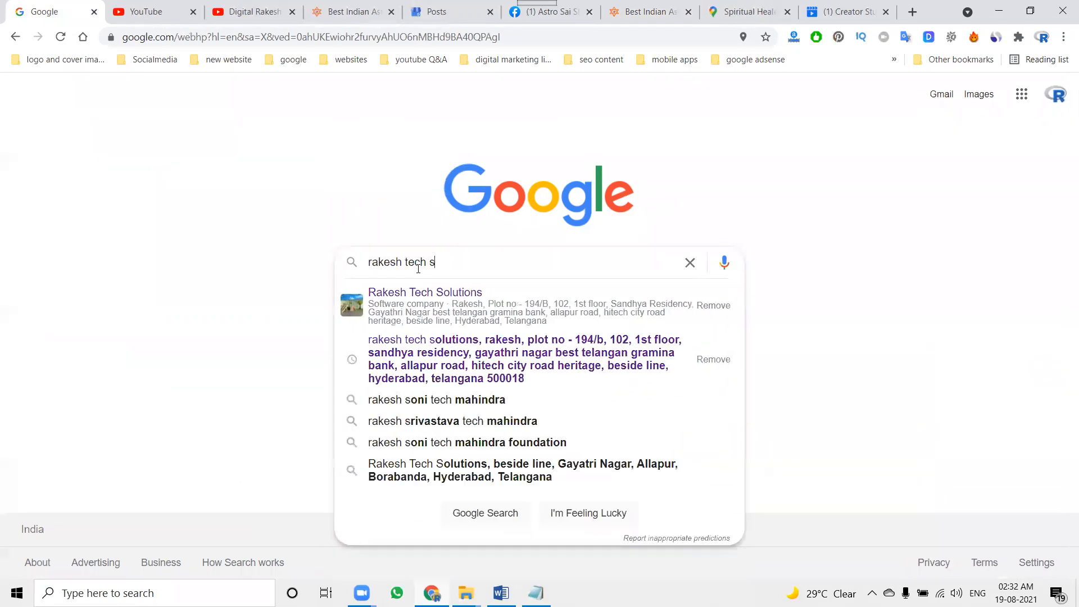
{"action": "left_click", "coordinate": [424, 292]}
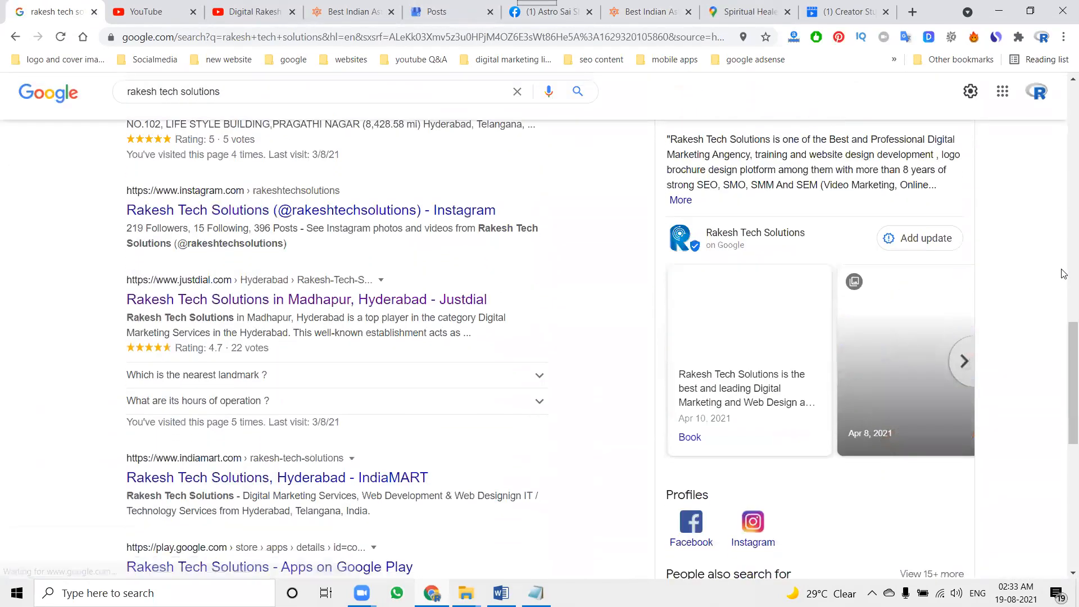
{"action": "scroll", "scroll_direction": "down", "scroll_amount": 3}
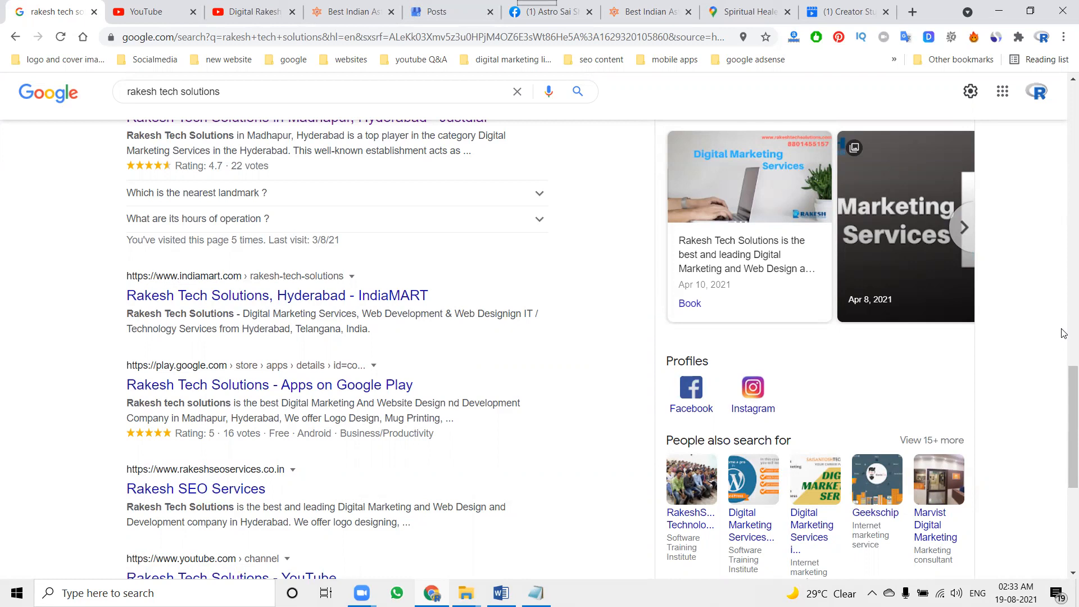
{"action": "mouse_move", "coordinate": [424, 14]}
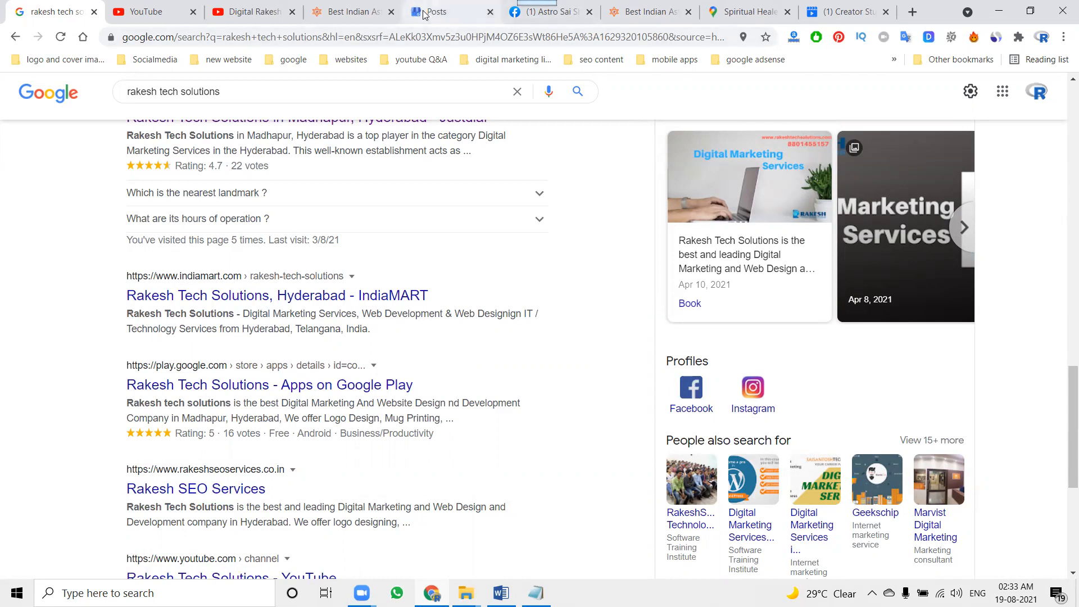
{"action": "left_click", "coordinate": [436, 11]}
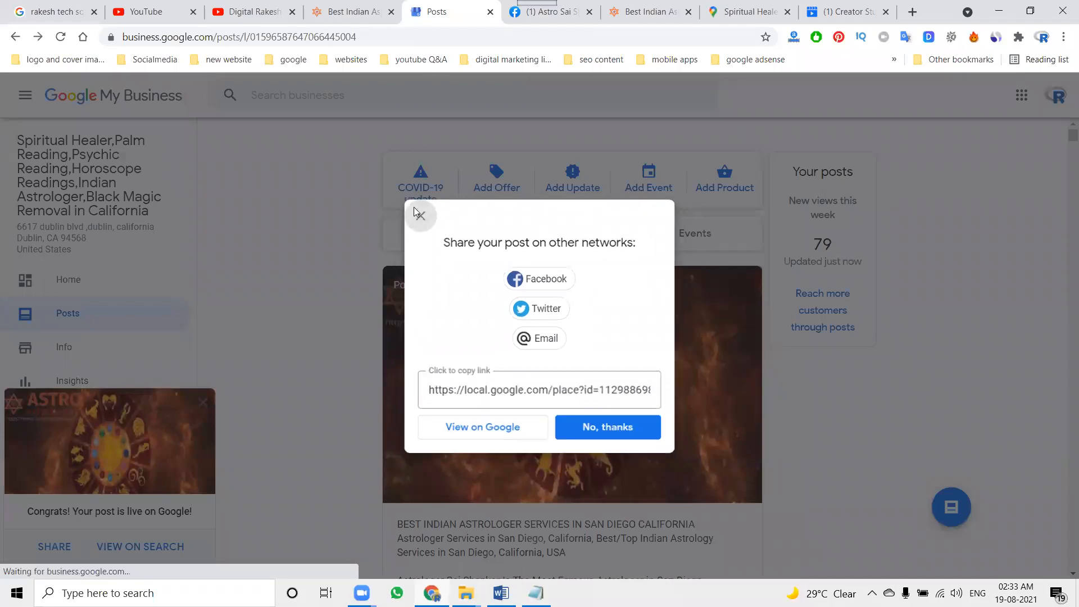
Dismiss the share prompt with 'No, thanks', glance at the YouTube channel, and return to the posts list
{"action": "left_click", "coordinate": [606, 427]}
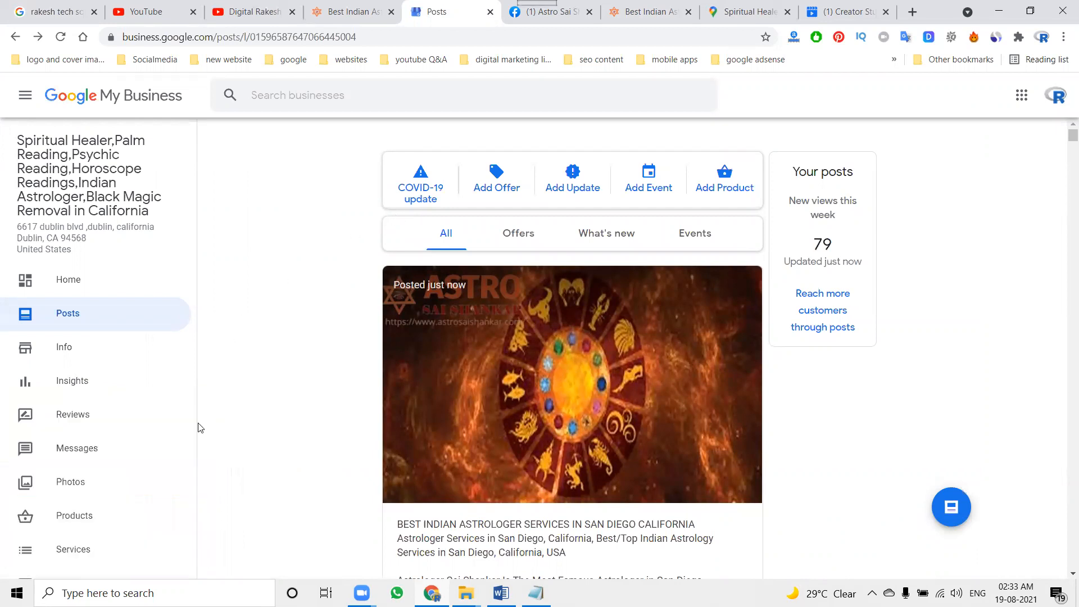
{"action": "mouse_move", "coordinate": [286, 263]}
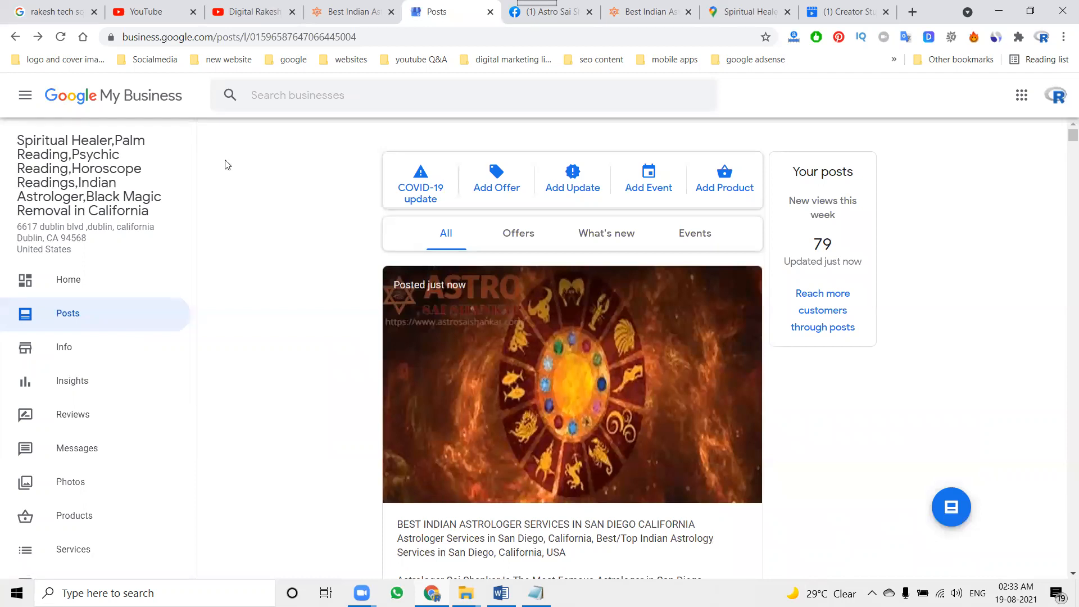
{"action": "left_click", "coordinate": [252, 12]}
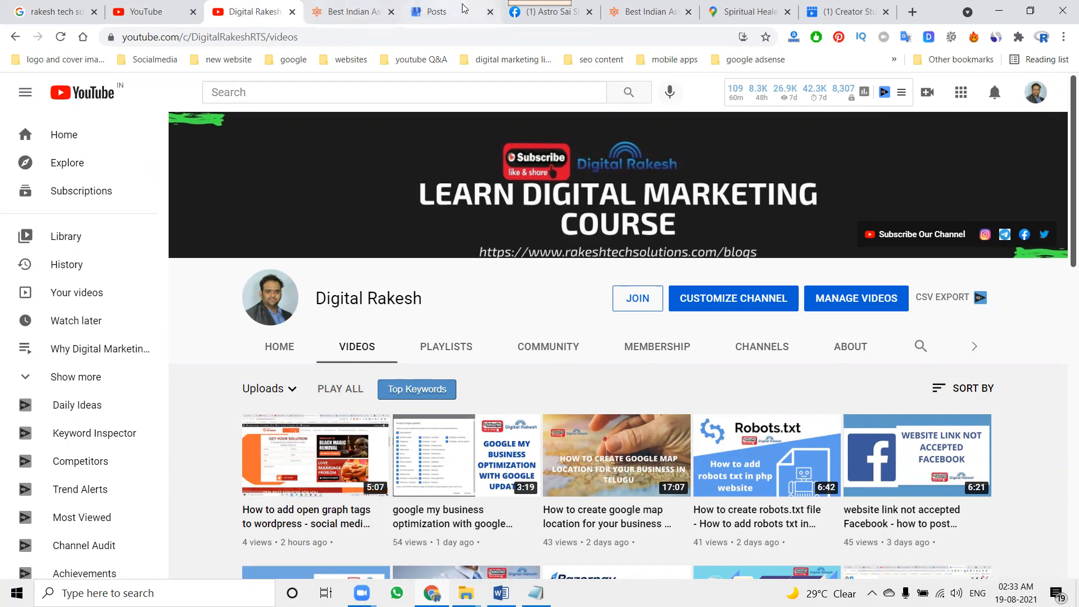
{"action": "mouse_move", "coordinate": [439, 12]}
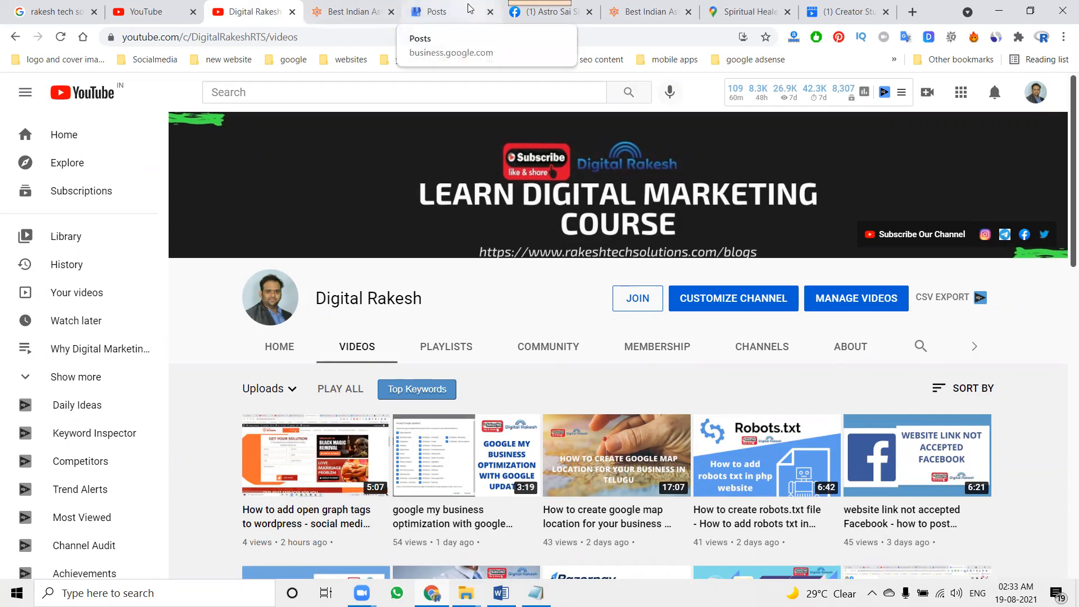
{"action": "left_click", "coordinate": [438, 11]}
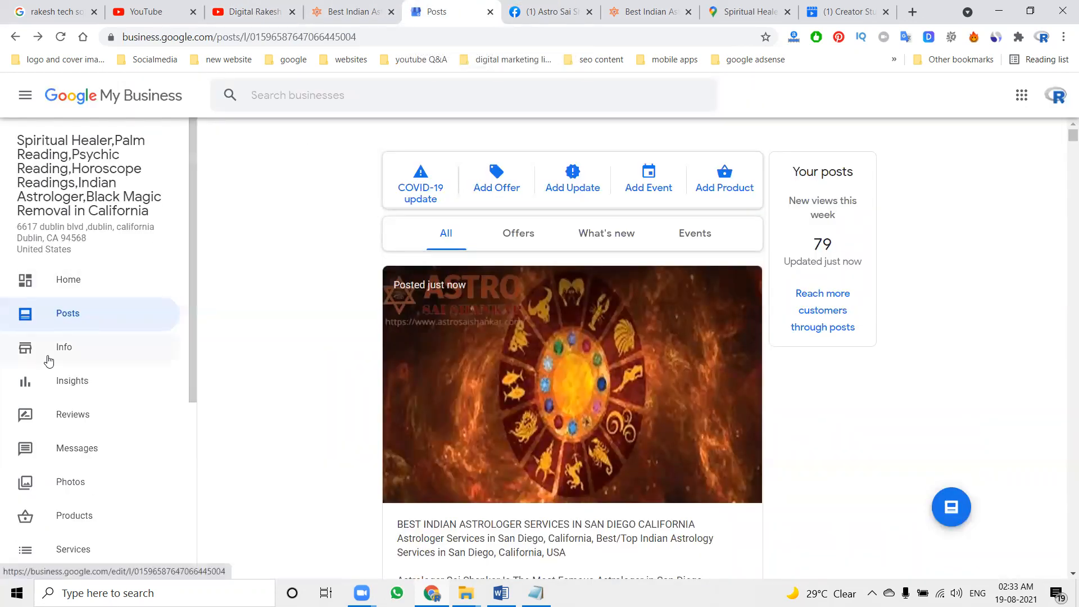
Go to the business Info page and bring up Share your Business Profile with its g.page link
{"action": "left_click", "coordinate": [63, 346]}
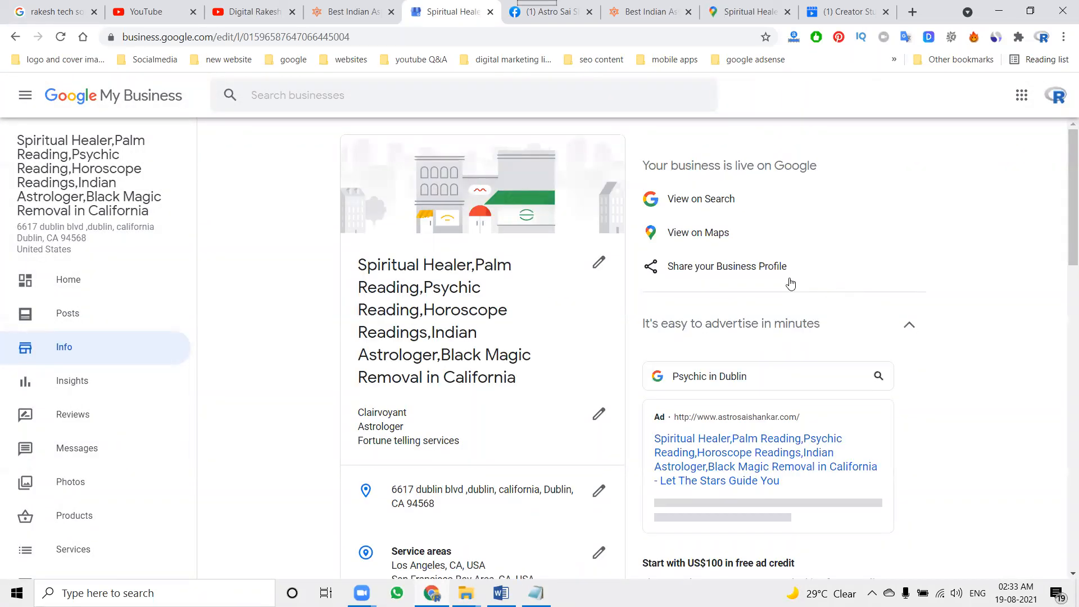
{"action": "mouse_move", "coordinate": [530, 314]}
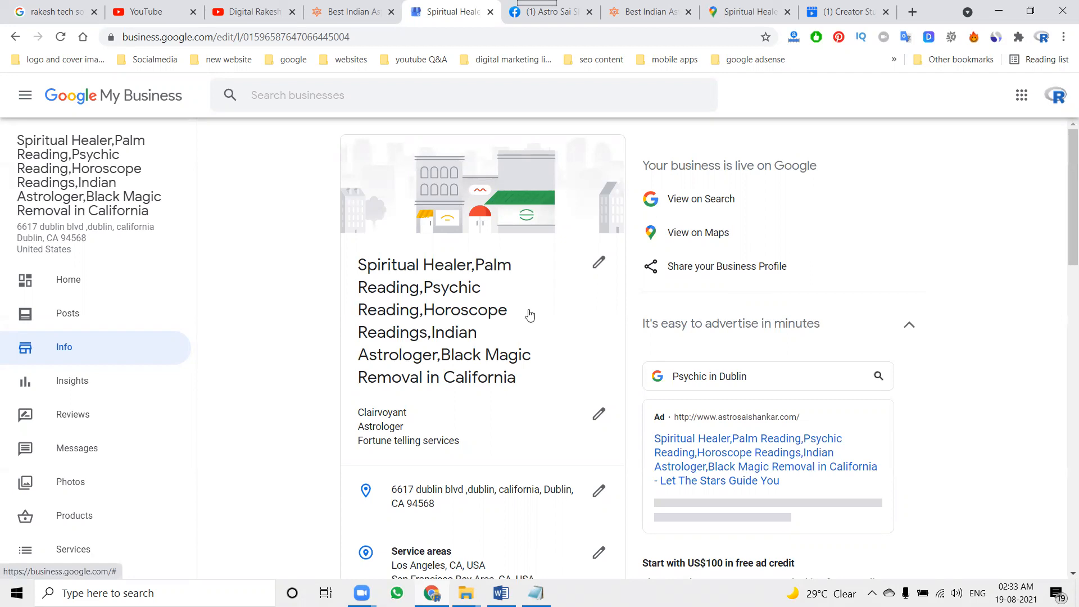
{"action": "mouse_move", "coordinate": [70, 491]}
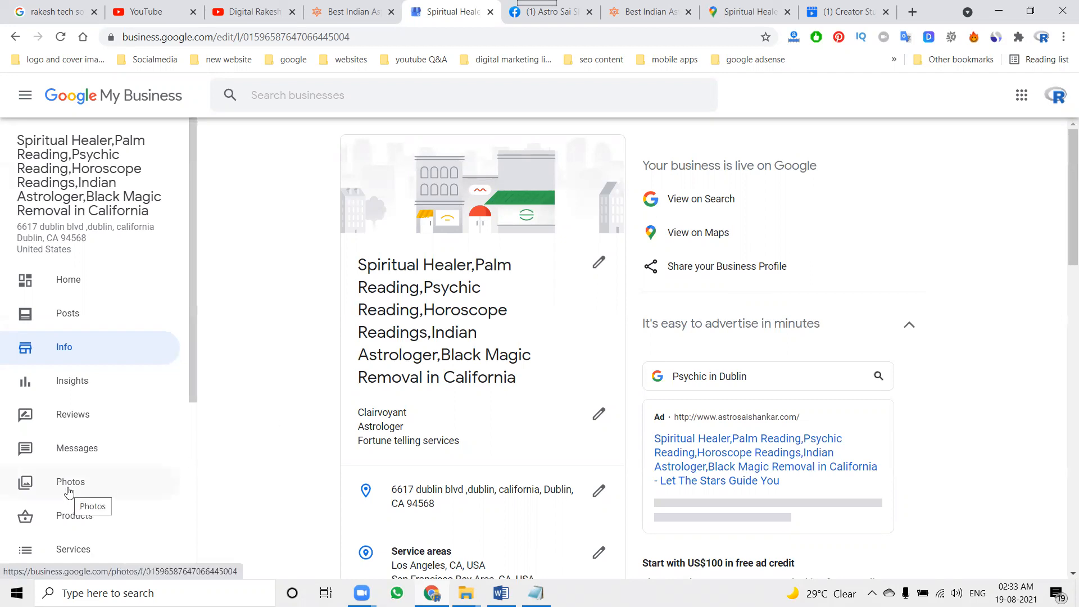
{"action": "mouse_move", "coordinate": [750, 250]}
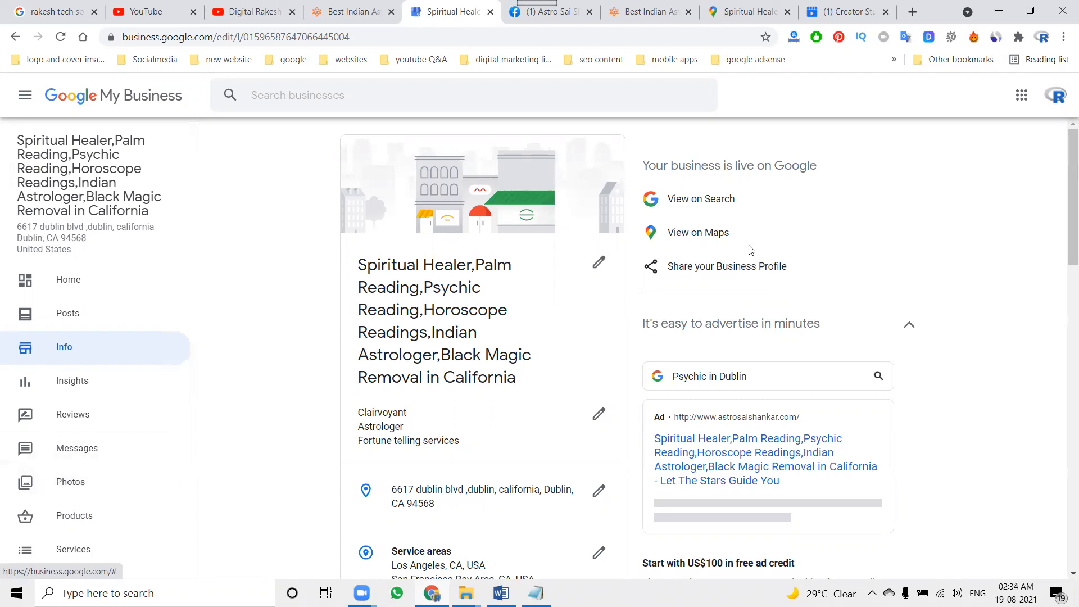
{"action": "left_click", "coordinate": [726, 265]}
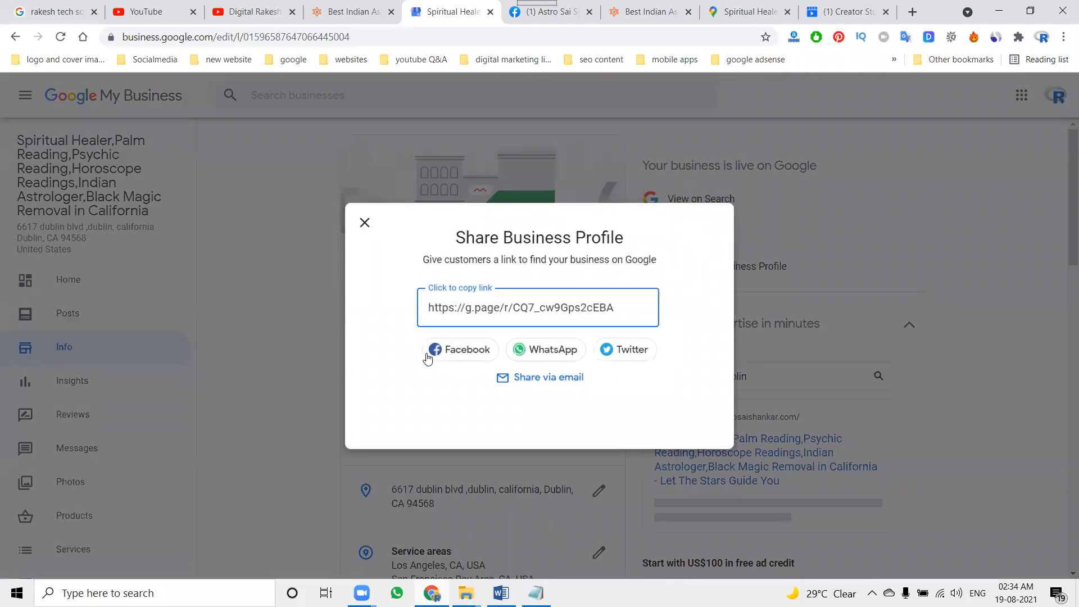
{"action": "mouse_move", "coordinate": [629, 349]}
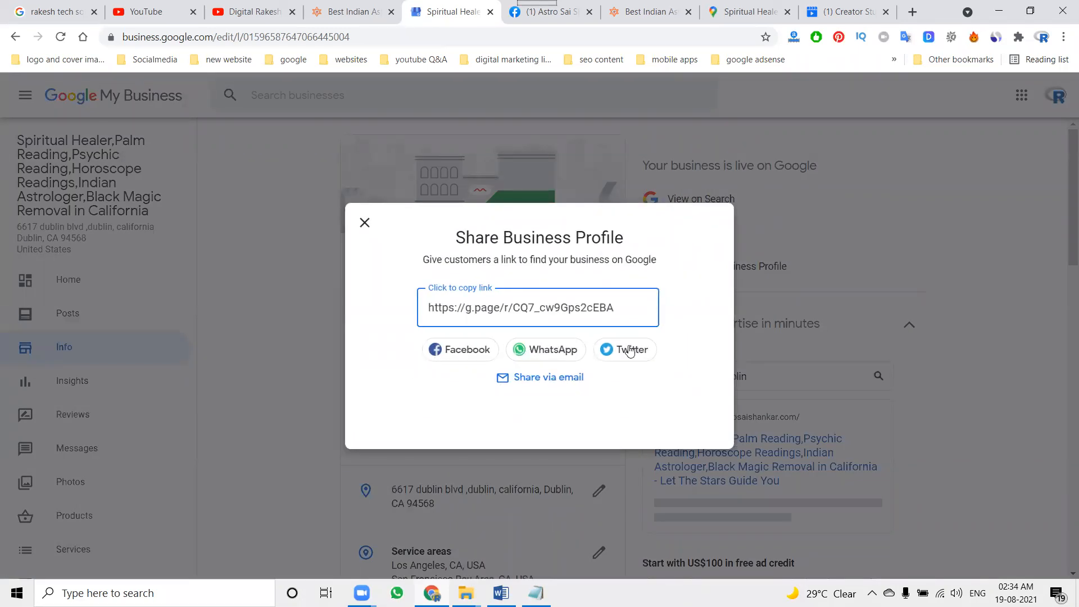
{"action": "mouse_move", "coordinate": [450, 349]}
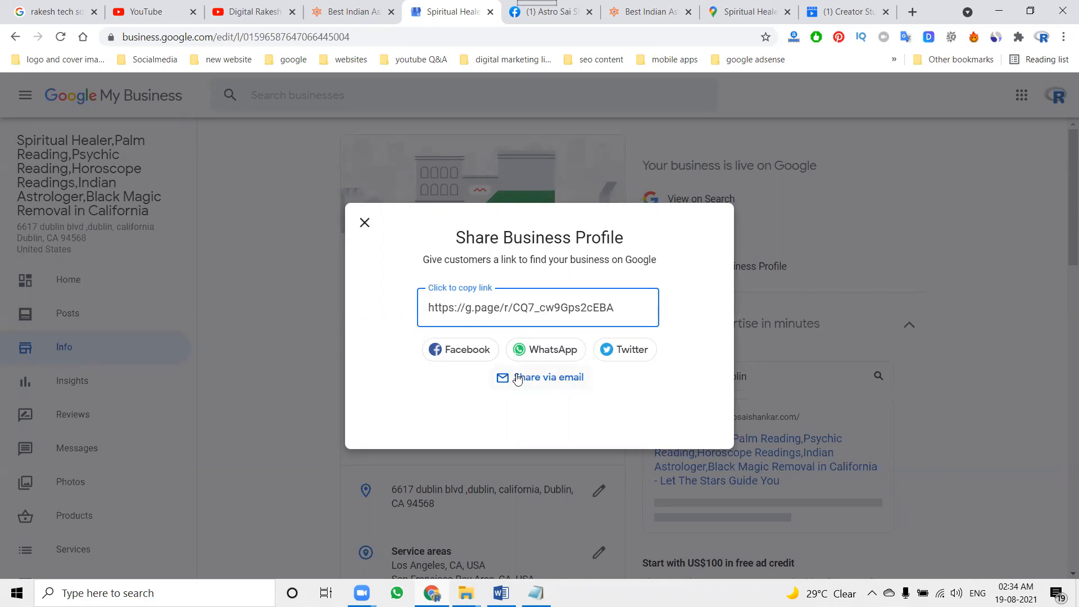
Copy the business profile's g.page share link and move to the Digital Rakesh YouTube channel
{"action": "left_click", "coordinate": [537, 307]}
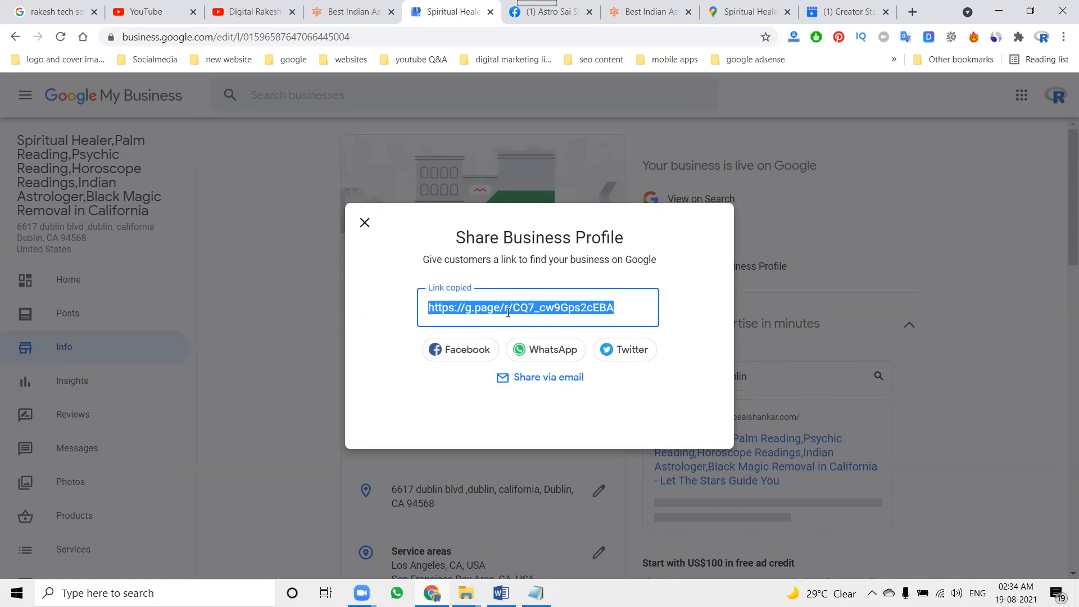
{"action": "mouse_move", "coordinate": [471, 345]}
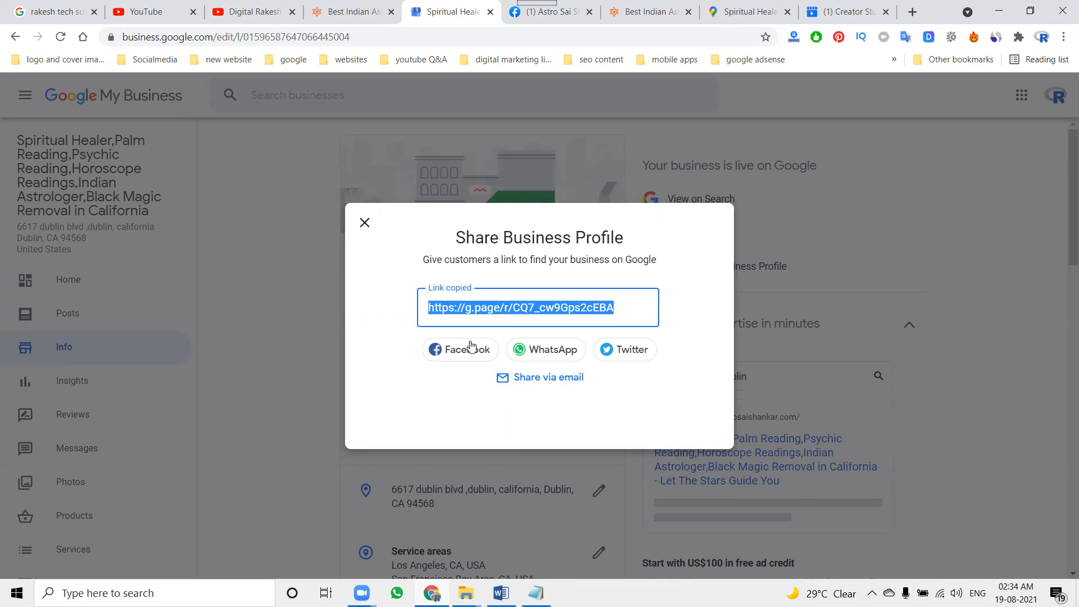
{"action": "mouse_move", "coordinate": [548, 382]}
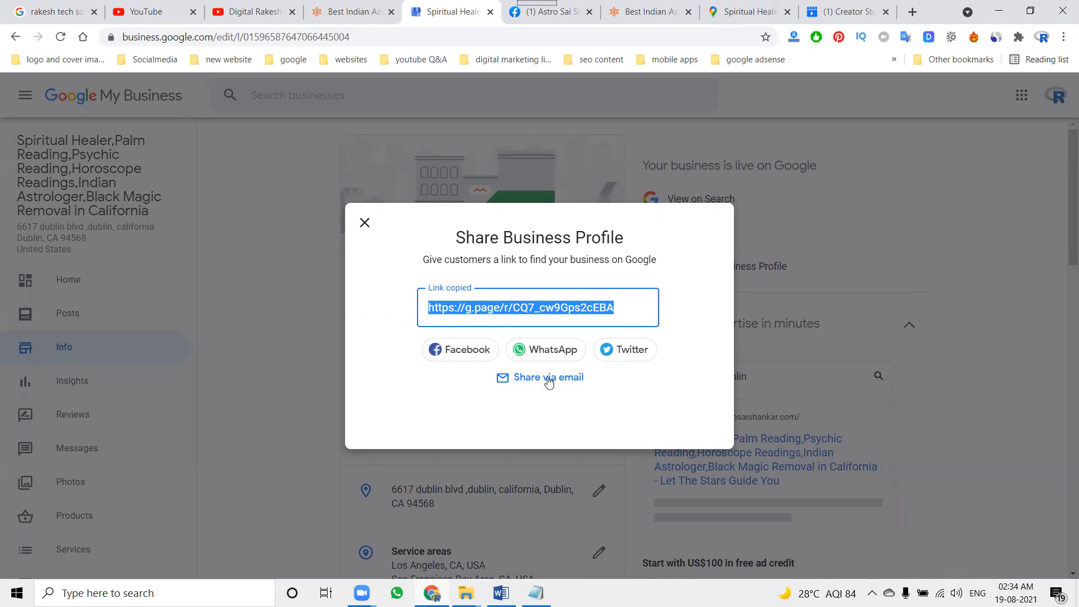
{"action": "mouse_move", "coordinate": [454, 353]}
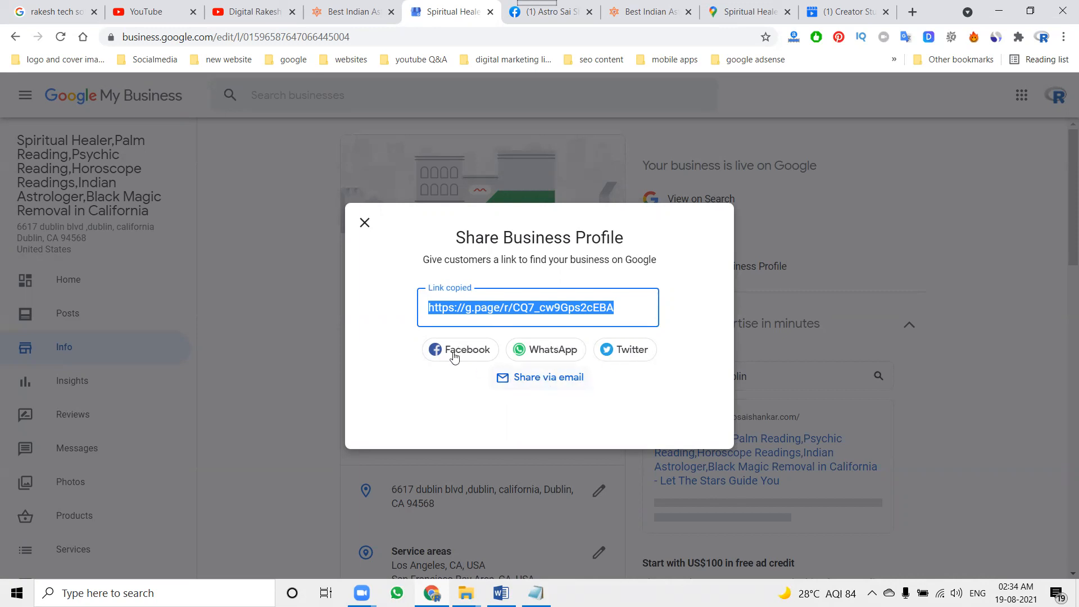
{"action": "left_click", "coordinate": [251, 11]}
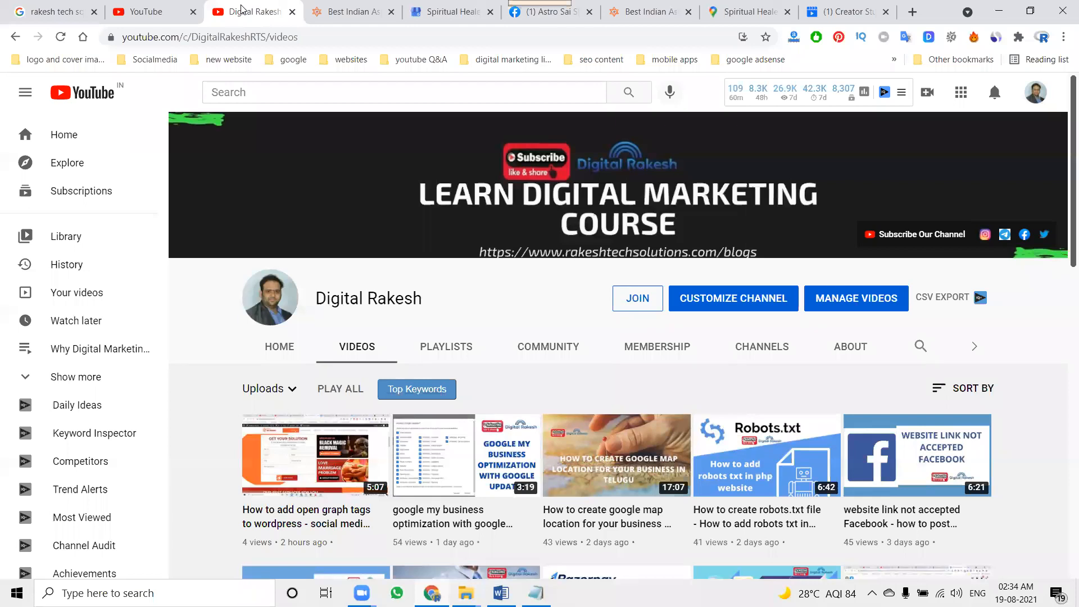